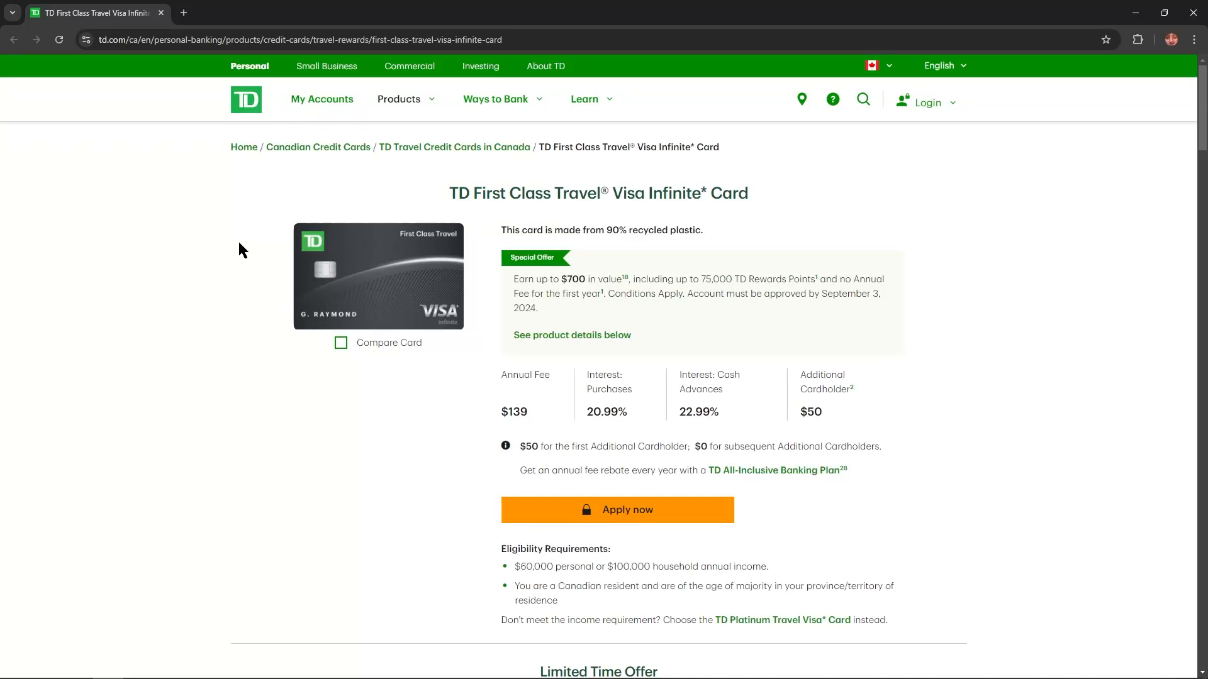
pyautogui.moveTo(570, 202)
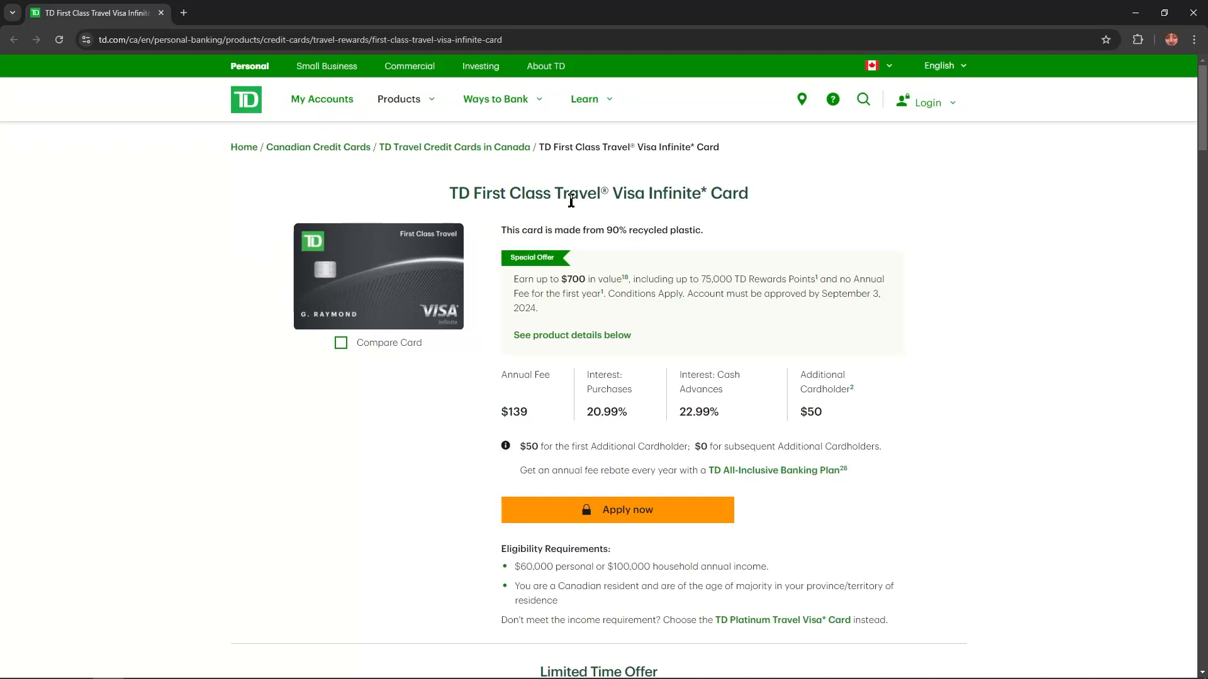
pyautogui.moveTo(936, 271)
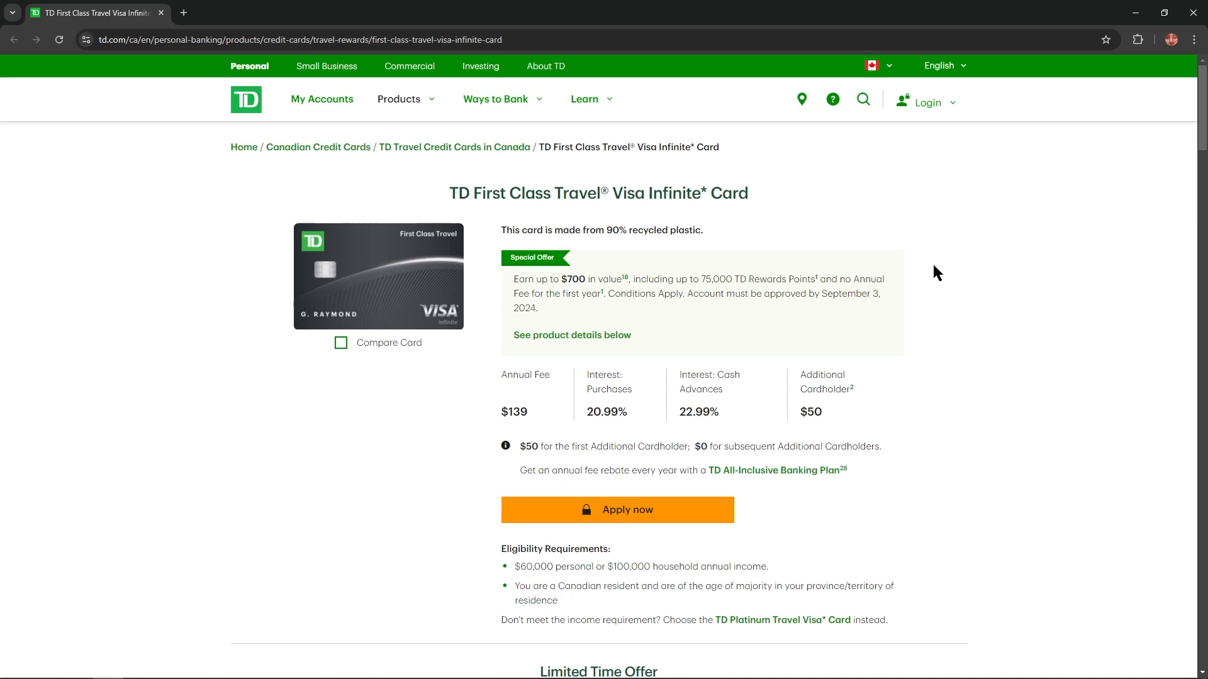
# Step: Scroll through the card's Eligibility Requirements section to read them
pyautogui.scroll(-3)
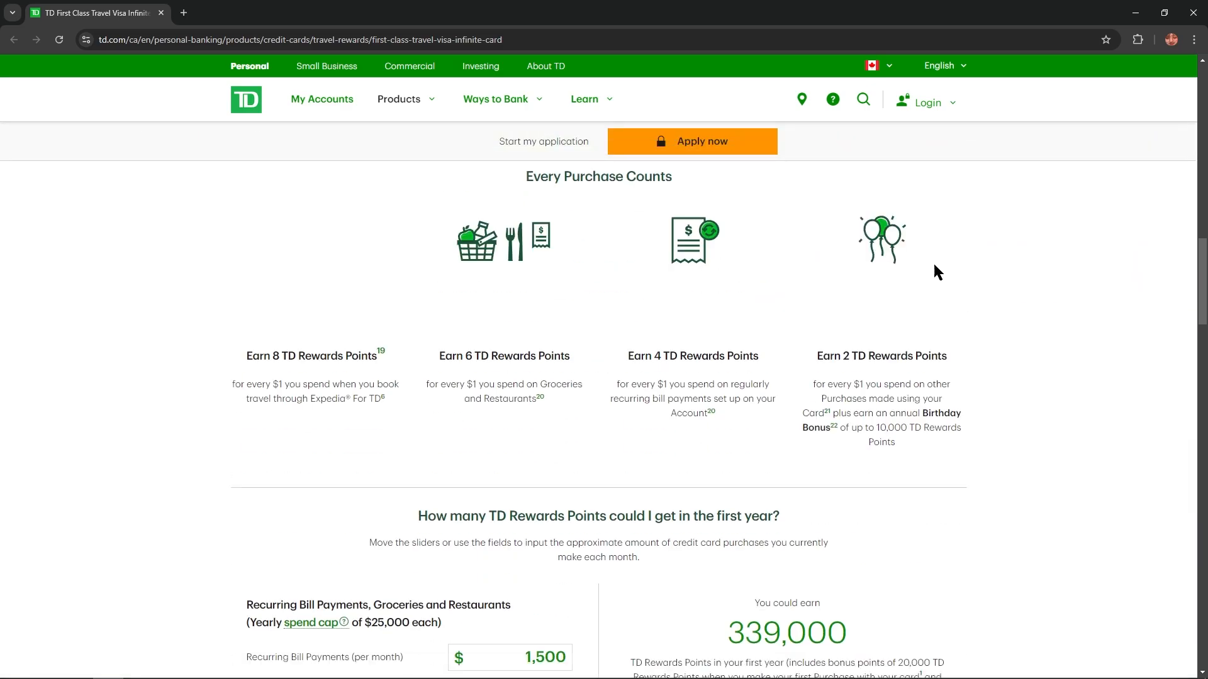
pyautogui.scroll(-3)
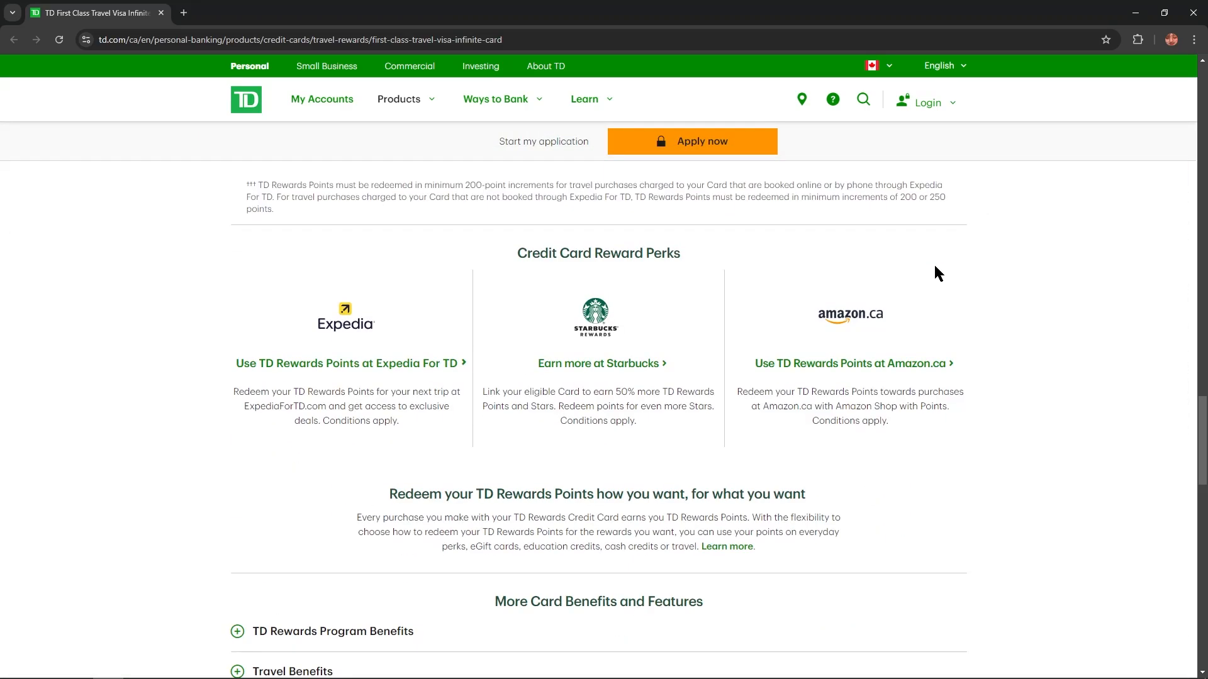
pyautogui.scroll(3)
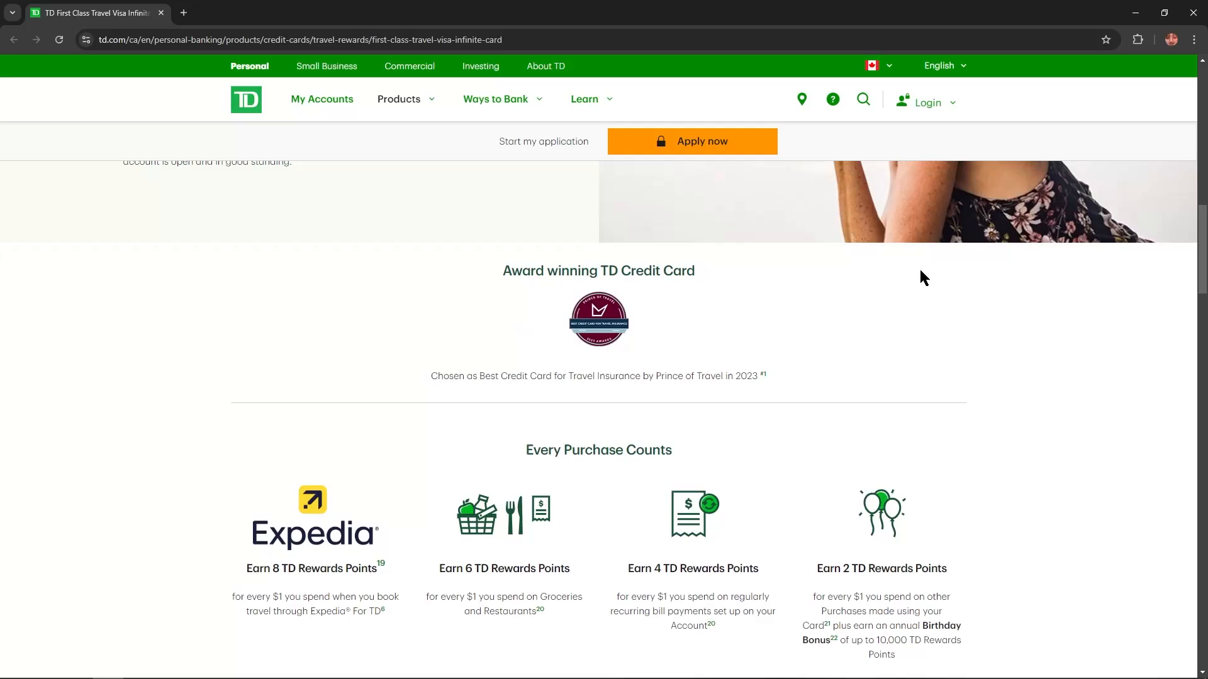
pyautogui.scroll(3)
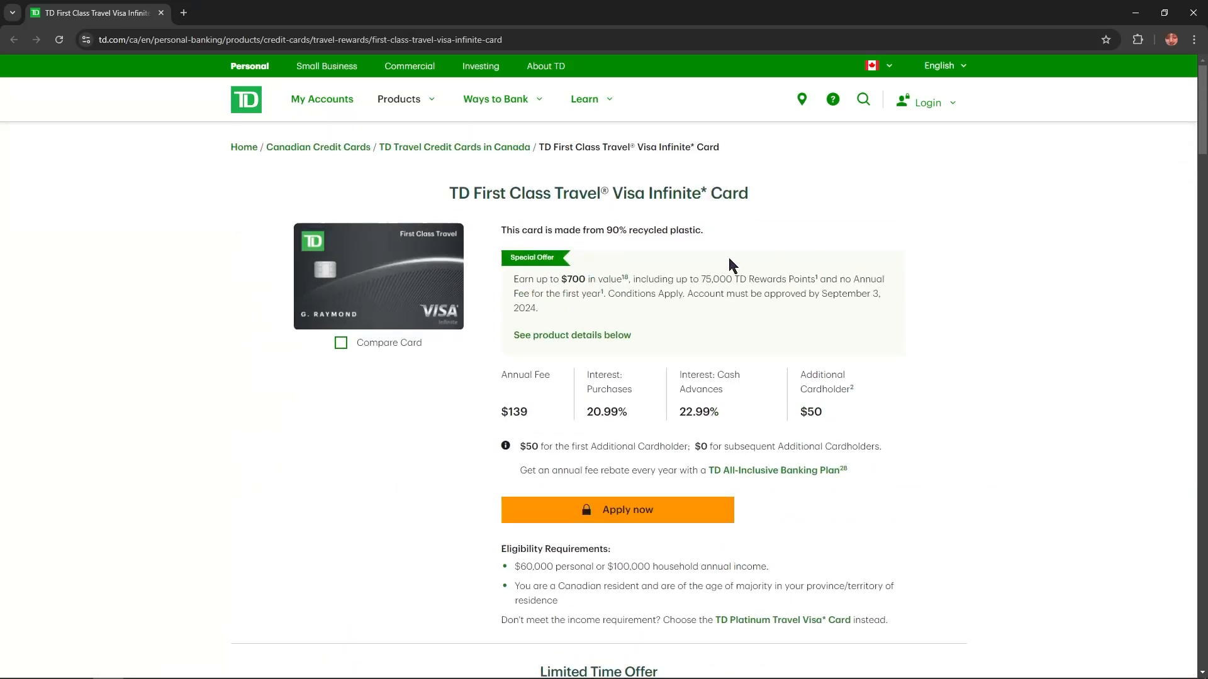
pyautogui.moveTo(620, 234)
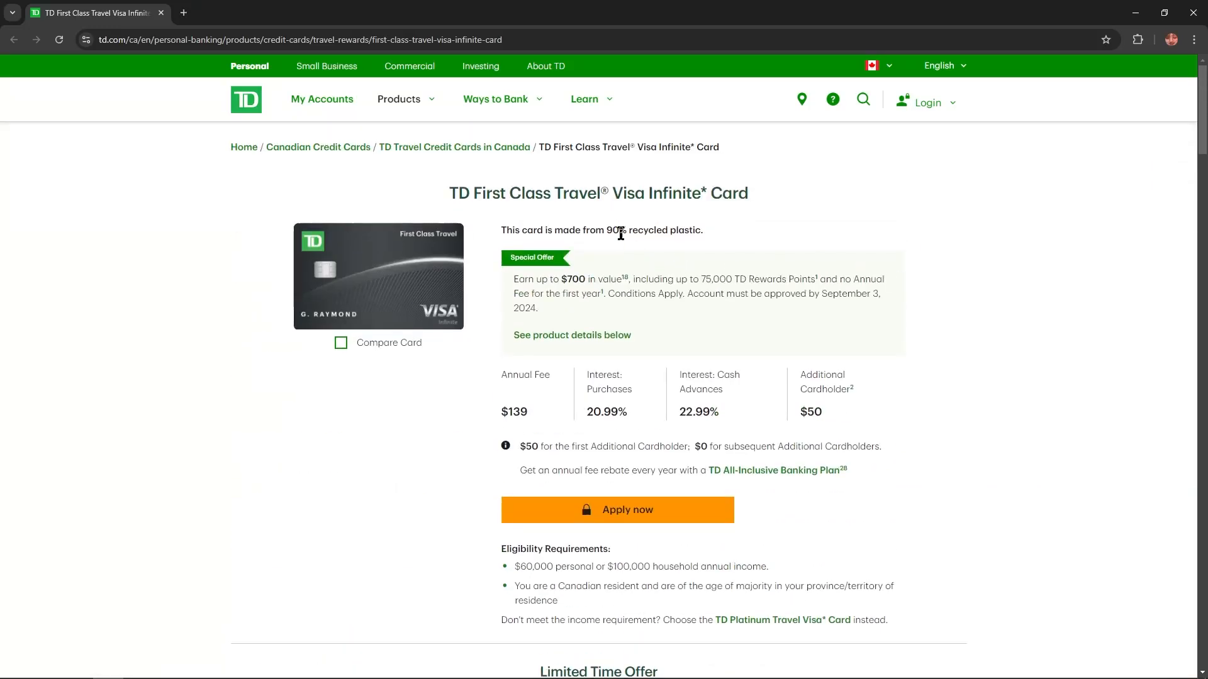
pyautogui.moveTo(641, 226)
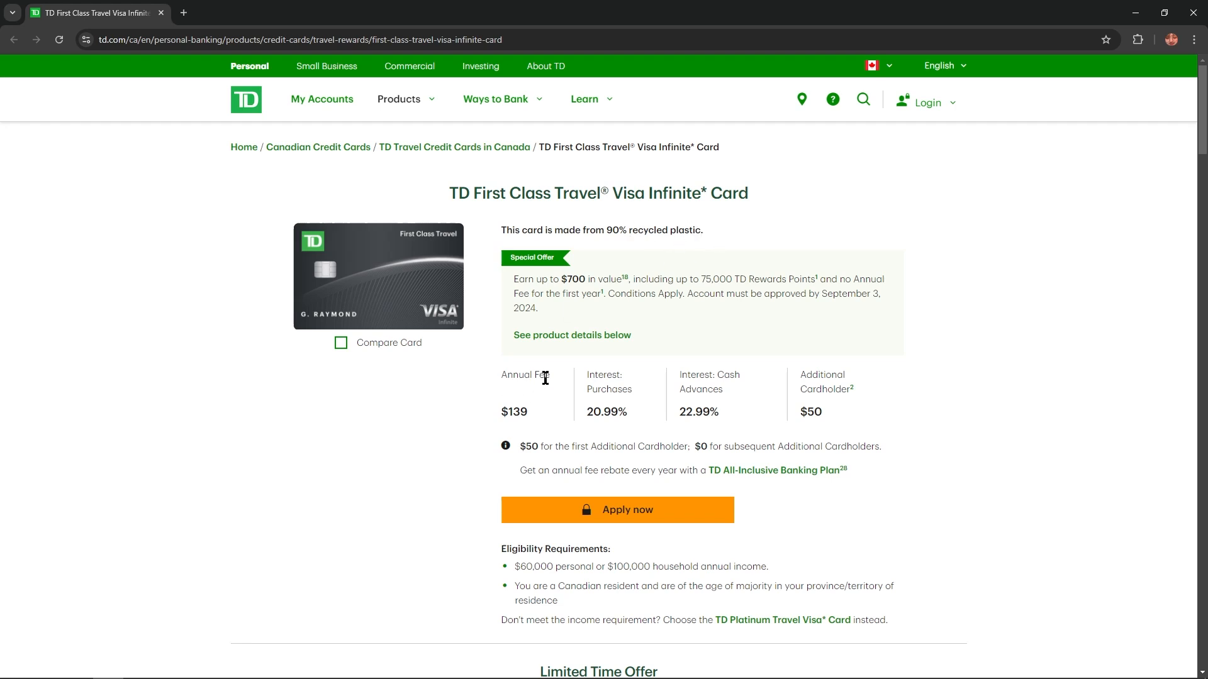
pyautogui.scroll(-3)
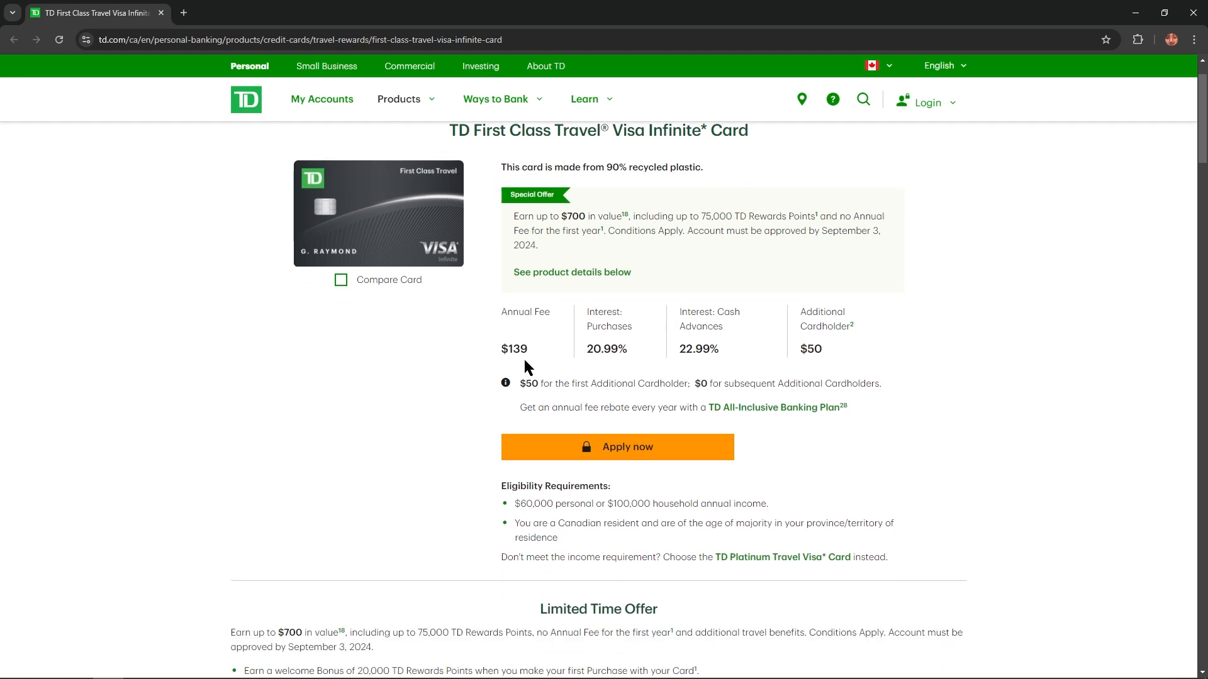
pyautogui.moveTo(539, 356)
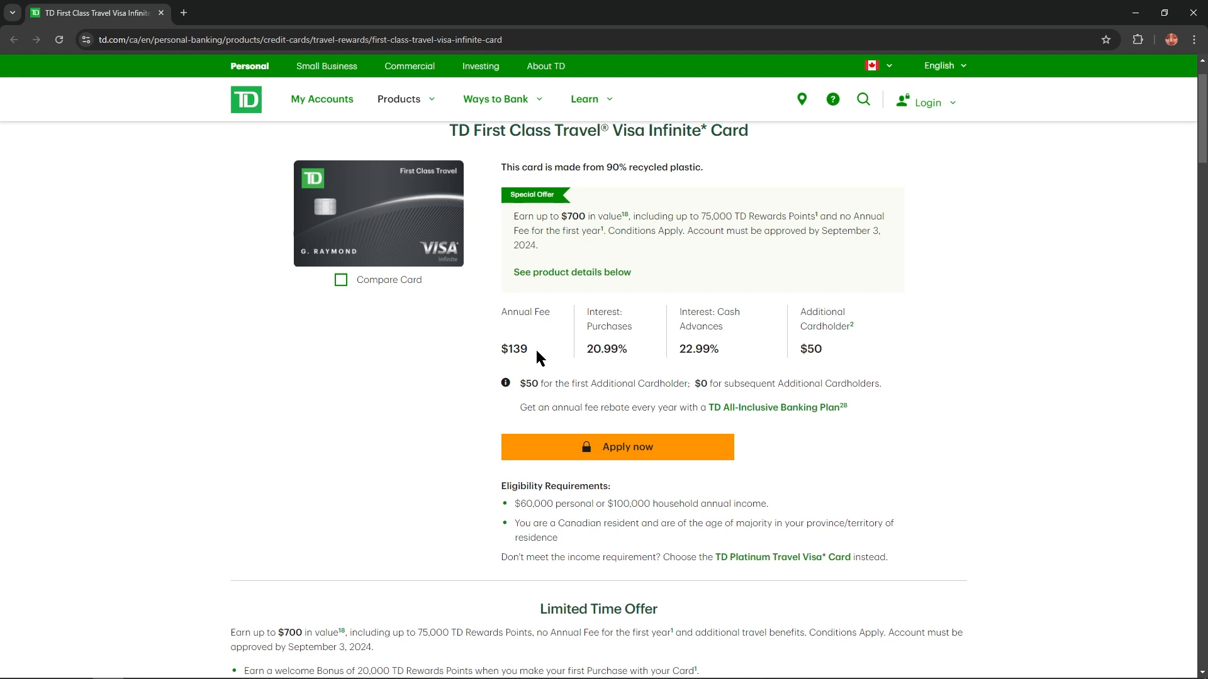
pyautogui.moveTo(593, 327)
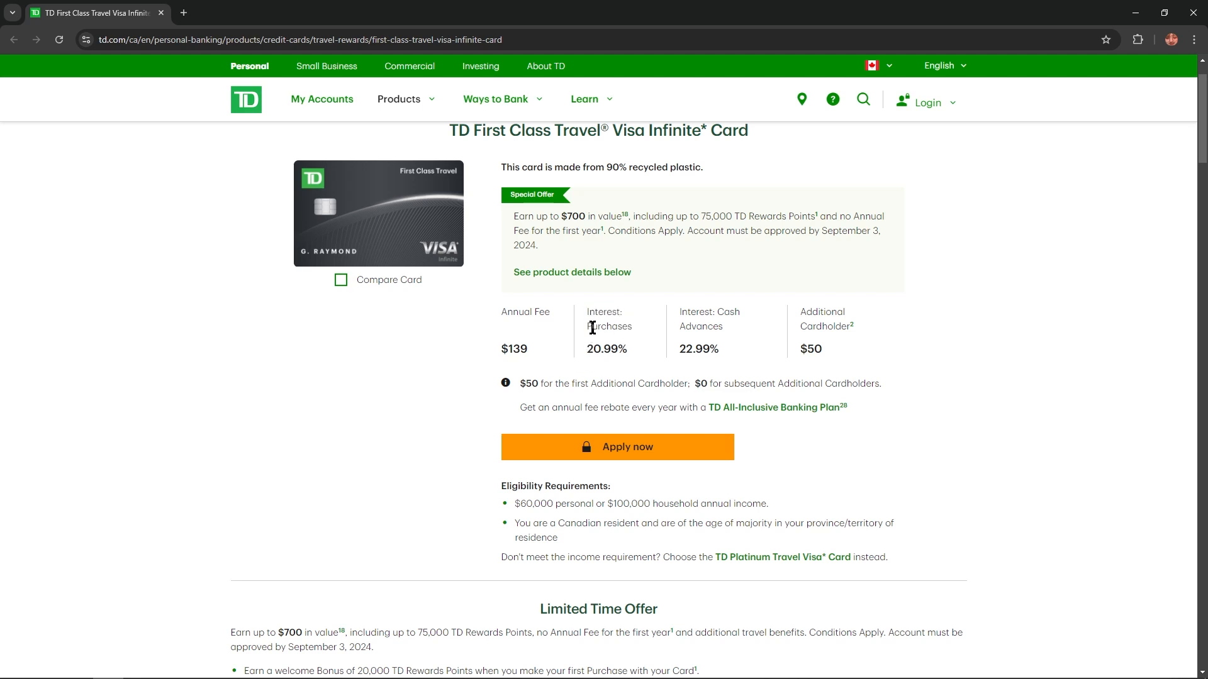
pyautogui.moveTo(658, 355)
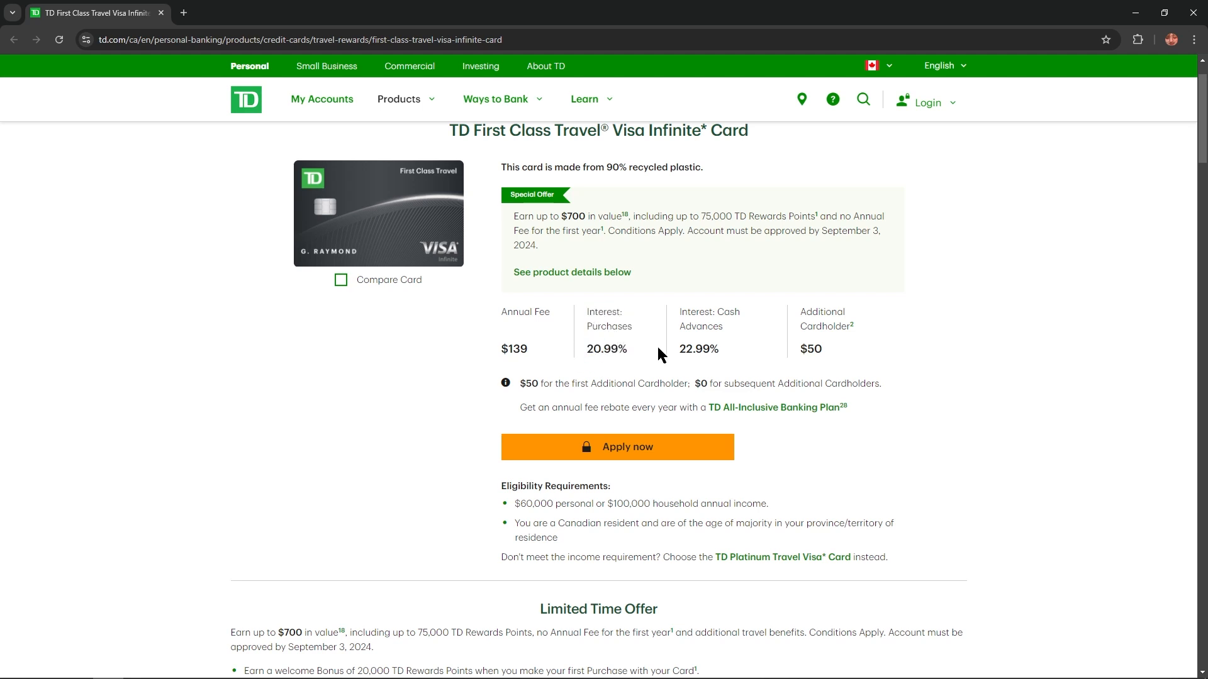
pyautogui.moveTo(692, 348)
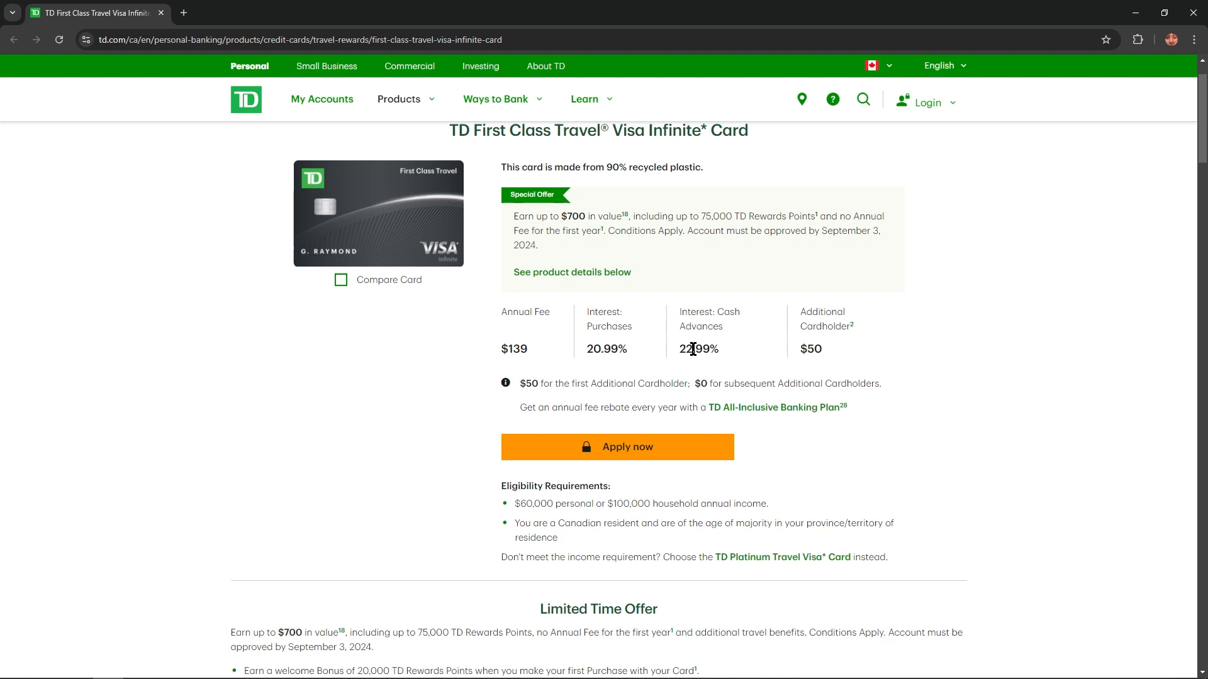
pyautogui.moveTo(801, 337)
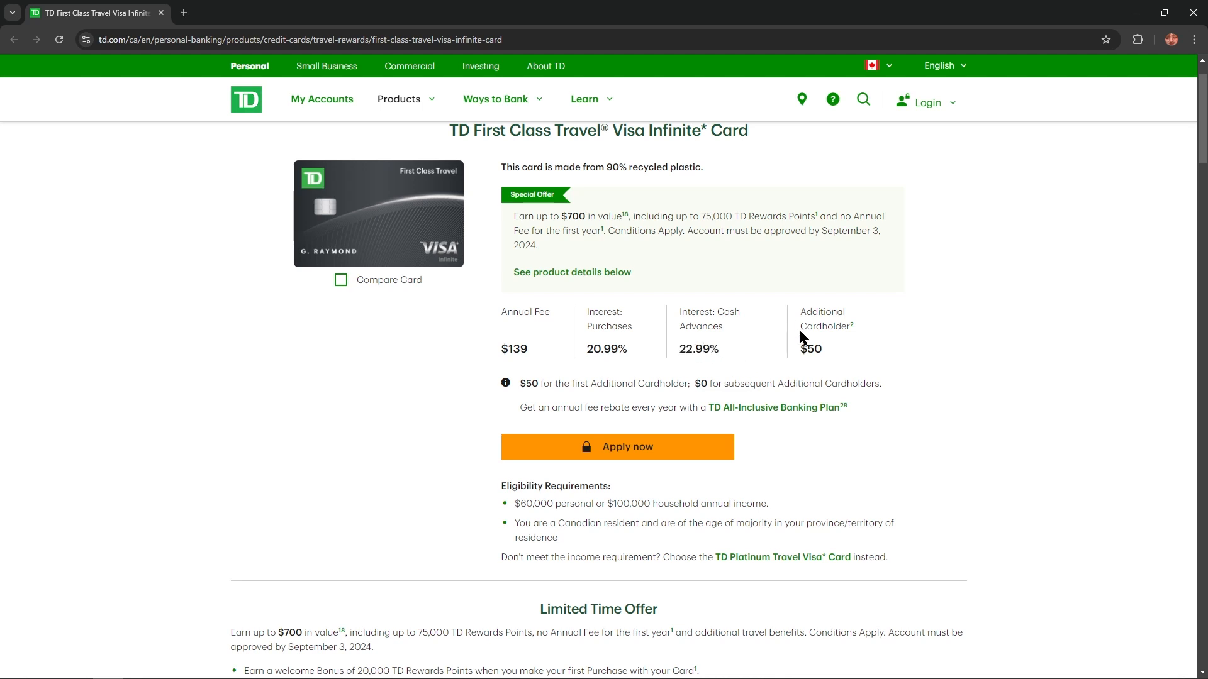
pyautogui.moveTo(859, 355)
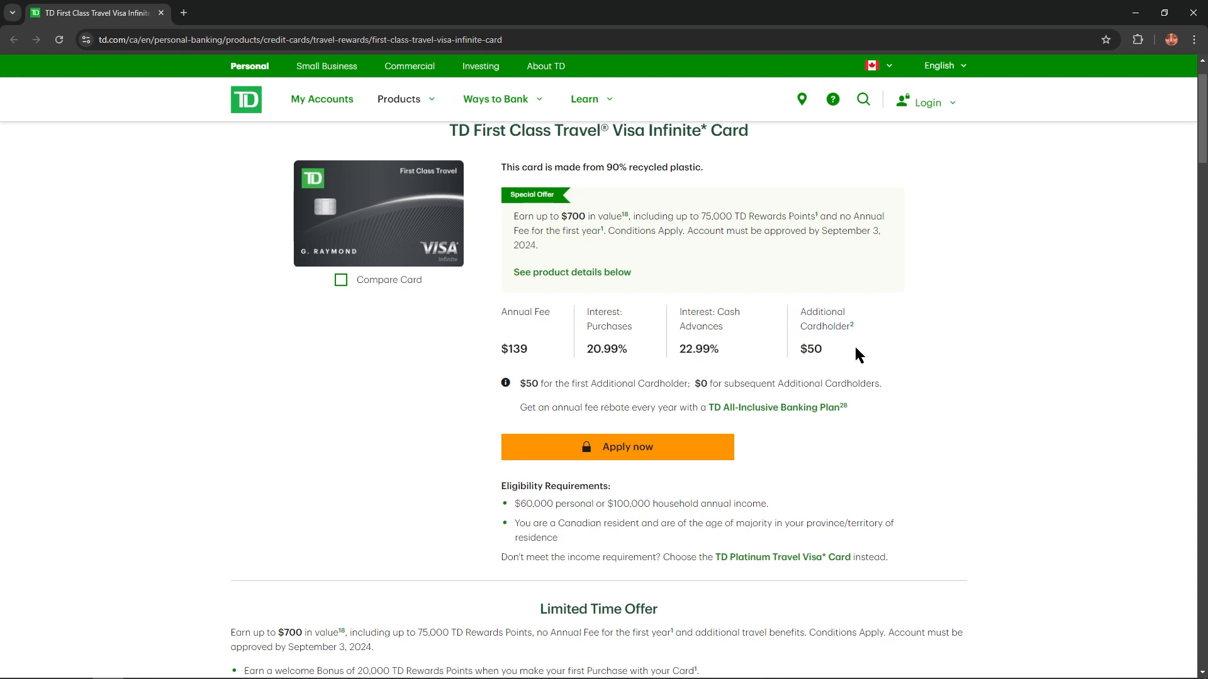
pyautogui.moveTo(911, 365)
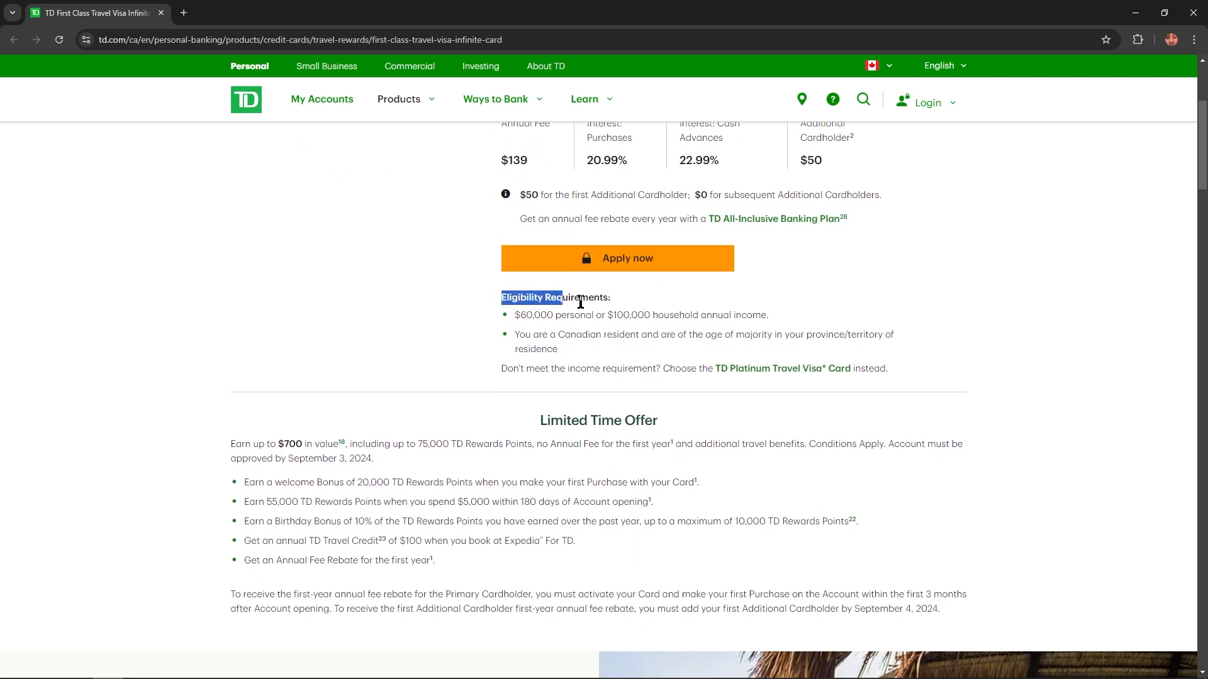
# Step: Continue down to the Limited Time Offer details and terms
pyautogui.click(571, 315)
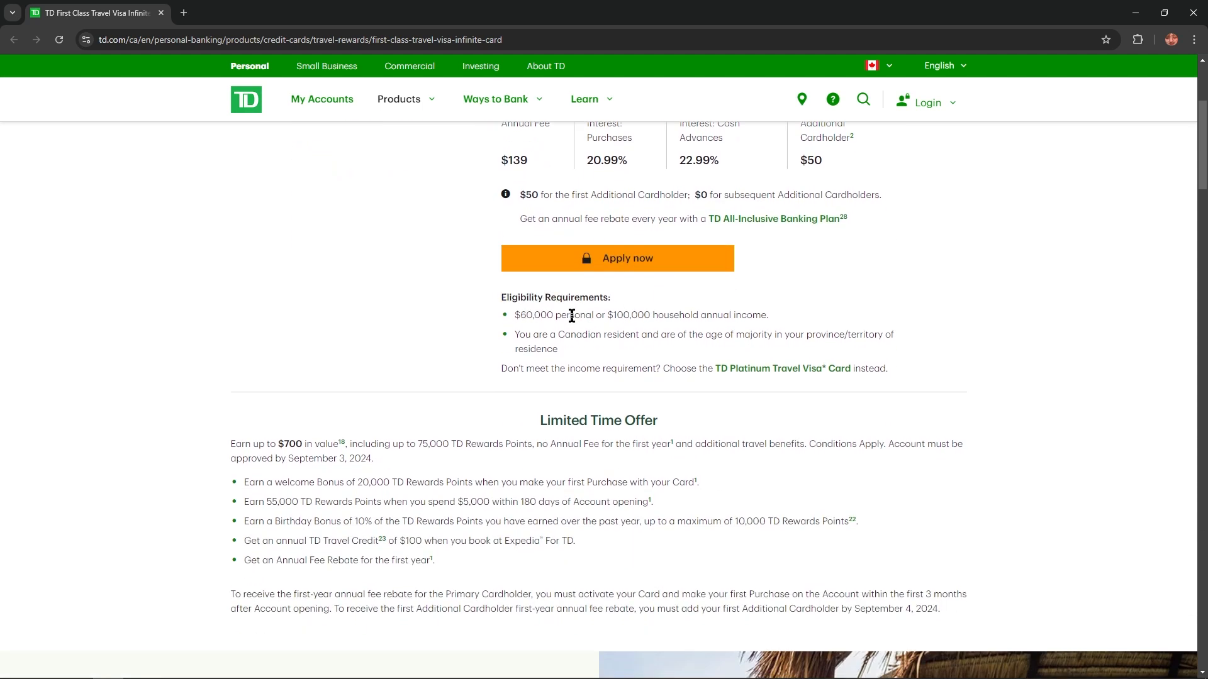
pyautogui.moveTo(552, 327)
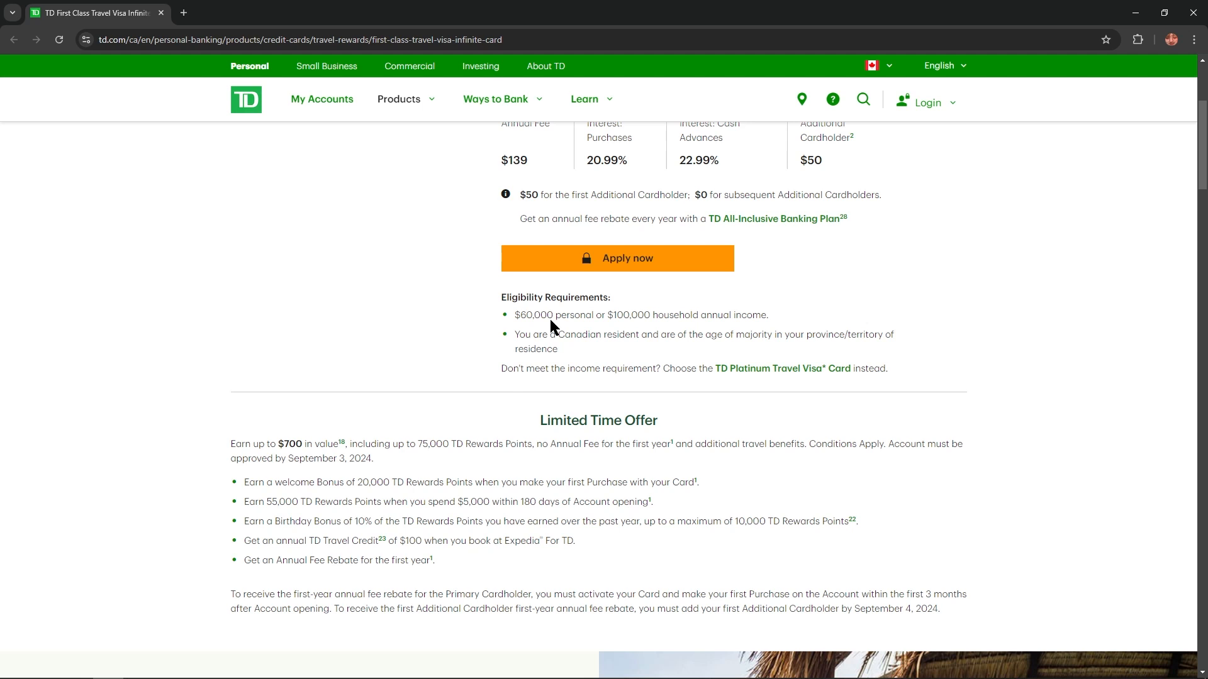
pyautogui.moveTo(624, 314)
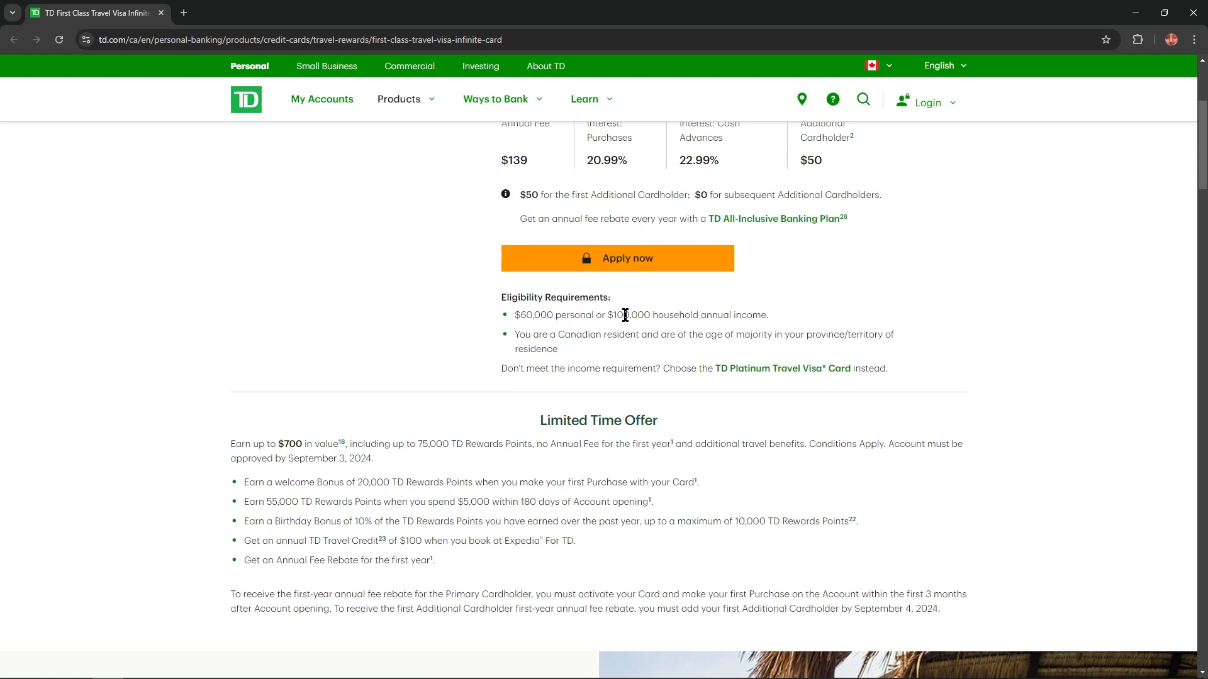
pyautogui.moveTo(696, 316)
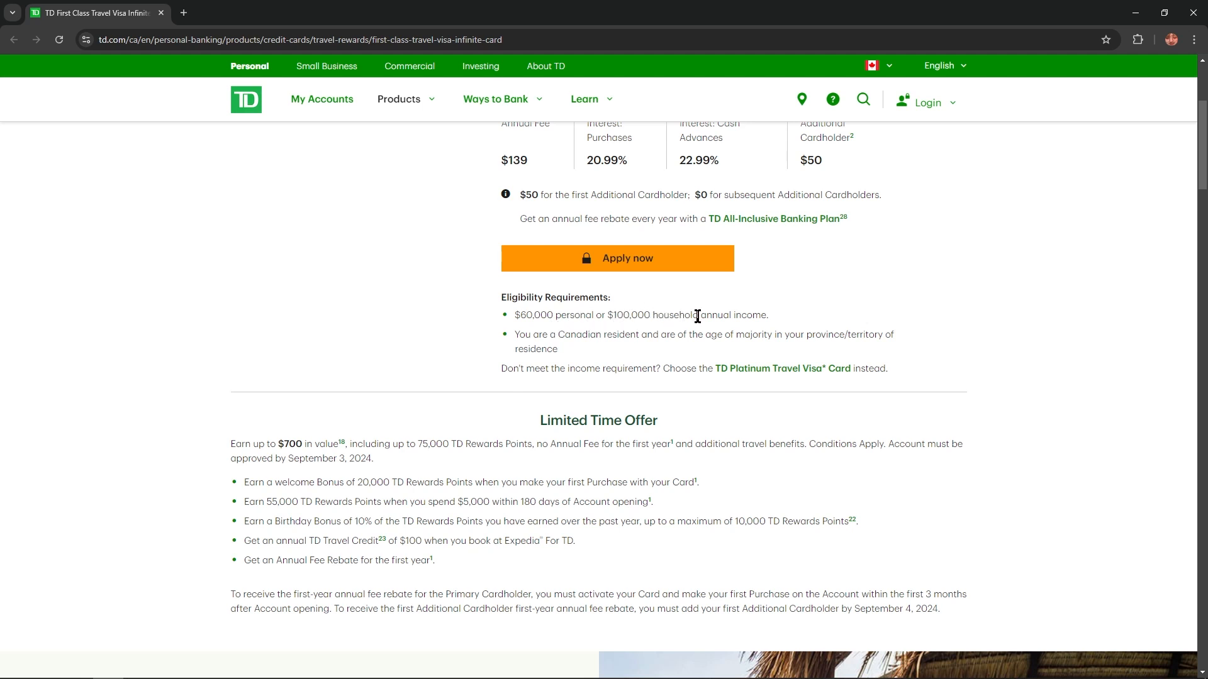
pyautogui.moveTo(576, 348)
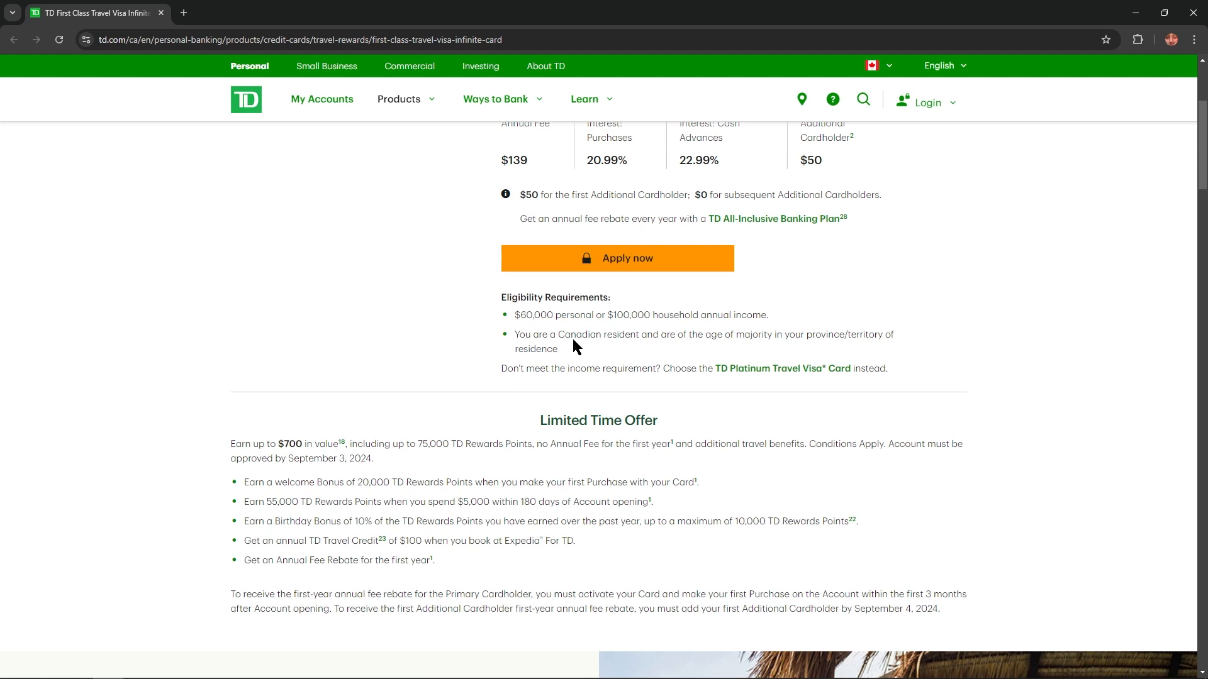
pyautogui.moveTo(672, 347)
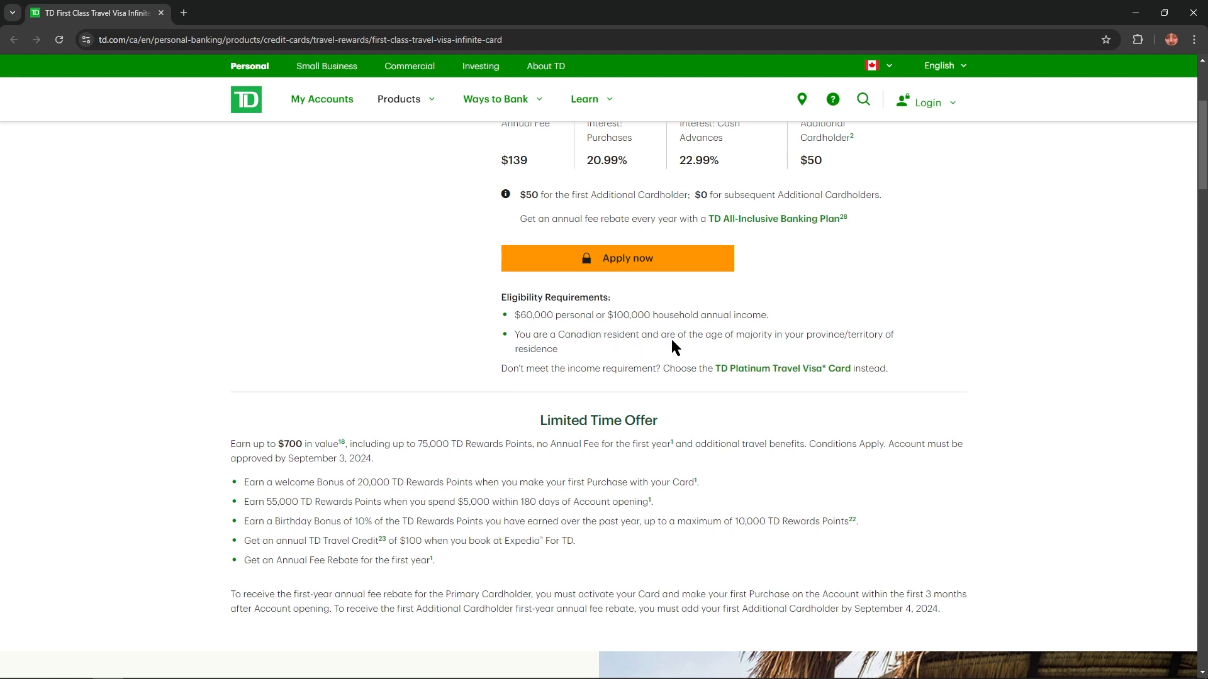
pyautogui.moveTo(764, 348)
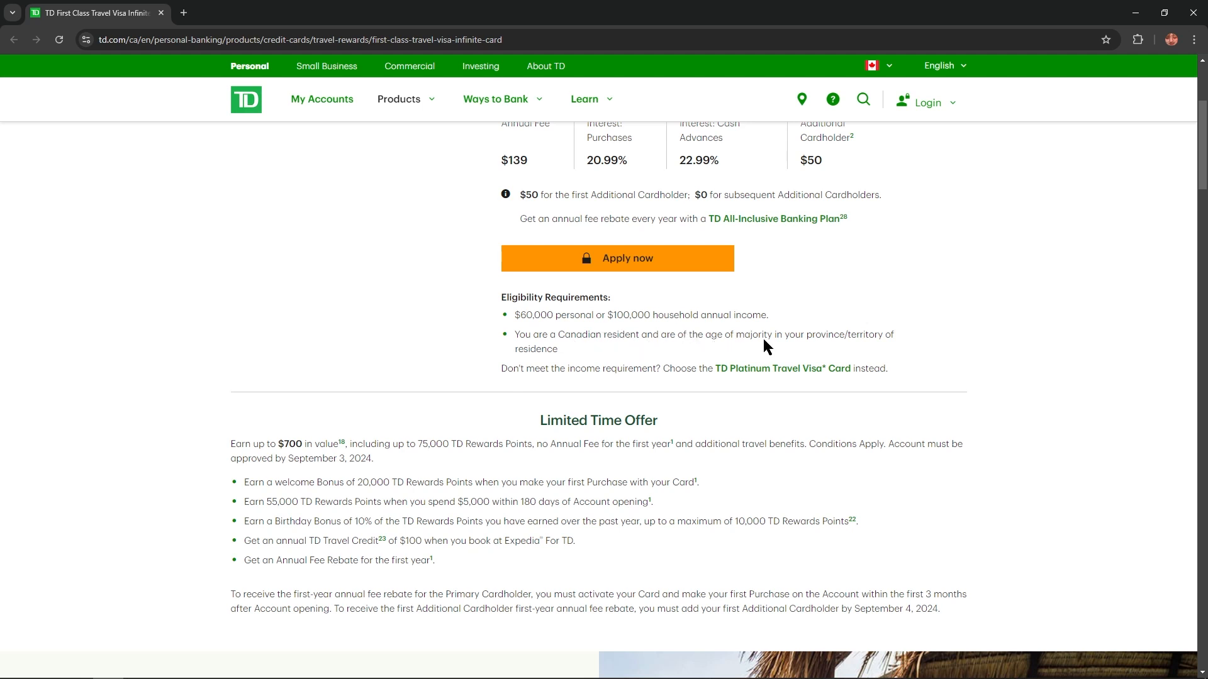
pyautogui.moveTo(857, 332)
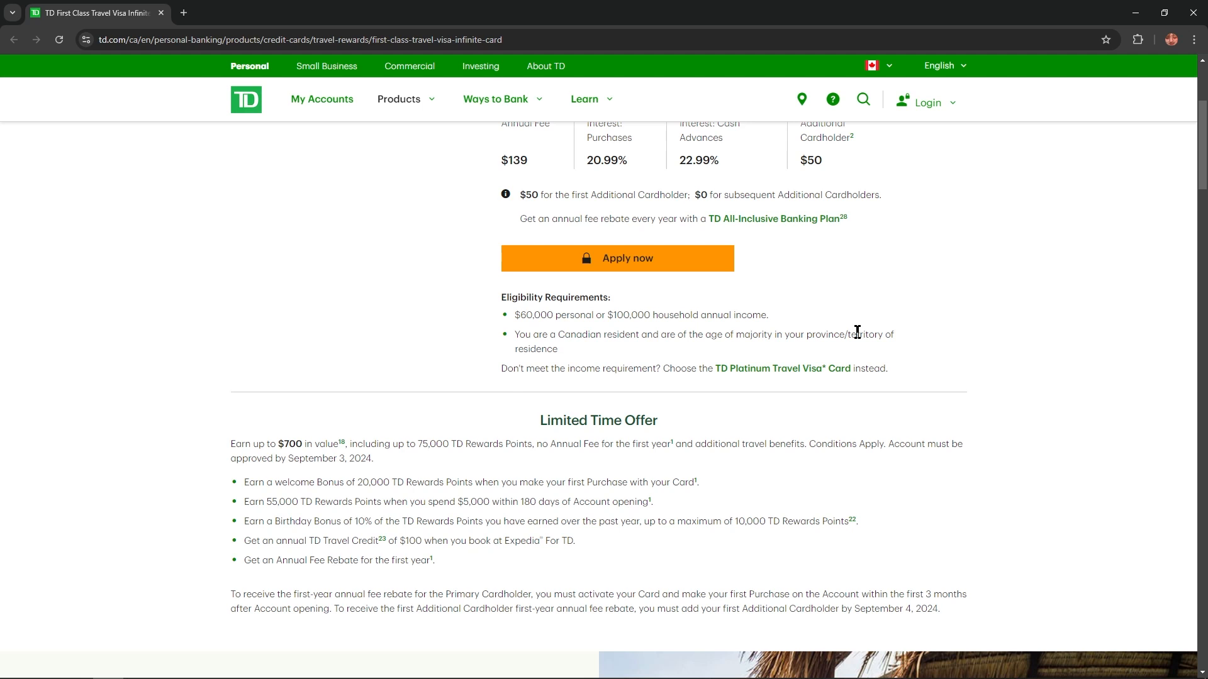
pyautogui.moveTo(566, 361)
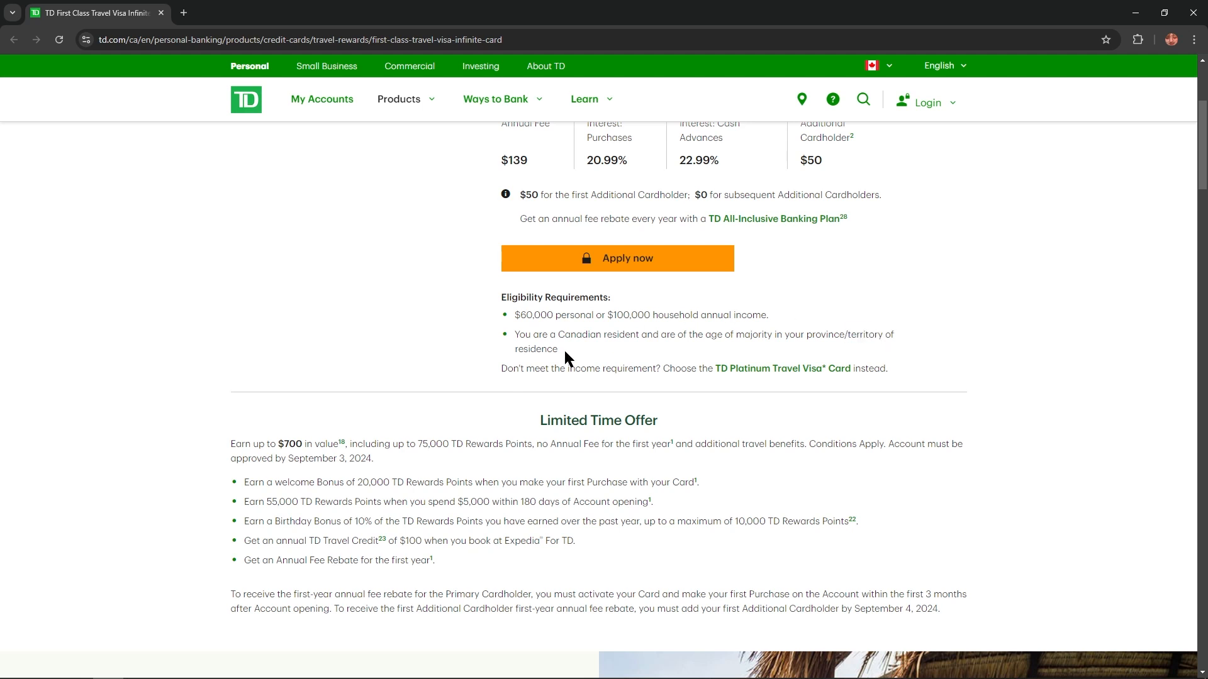
pyautogui.scroll(-3)
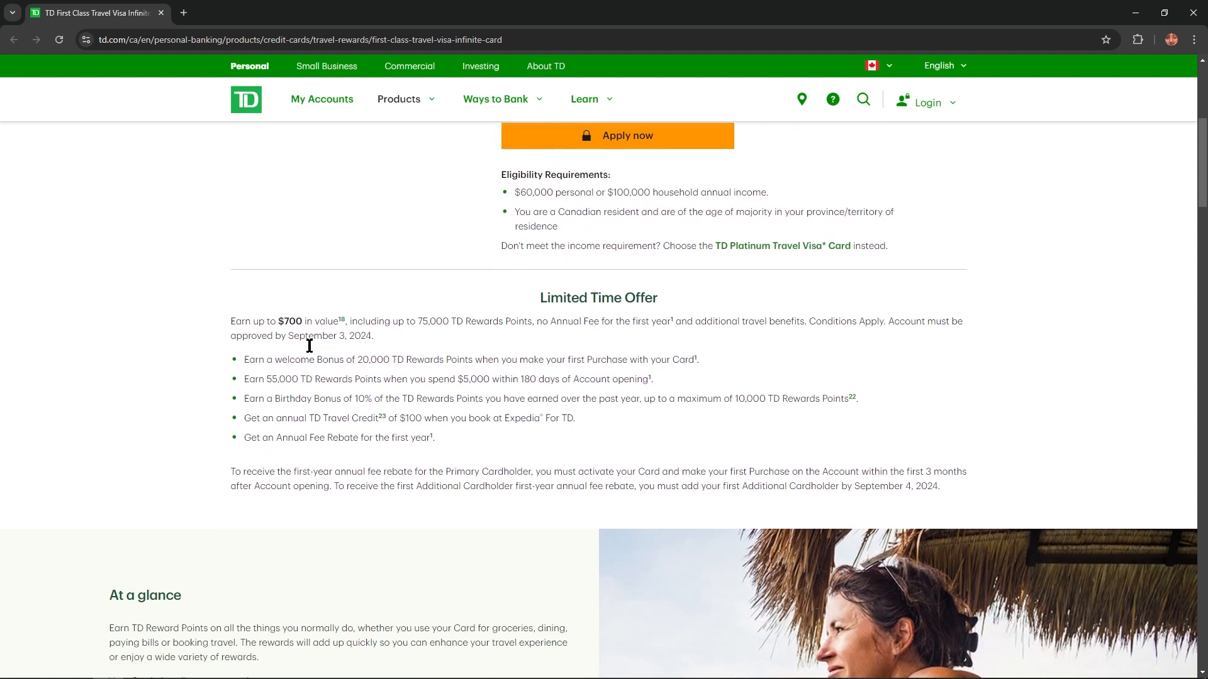
# Step: Scroll to the At a glance summary of travel credit, birthday bonus, insurance and no-expiry points
pyautogui.scroll(-3)
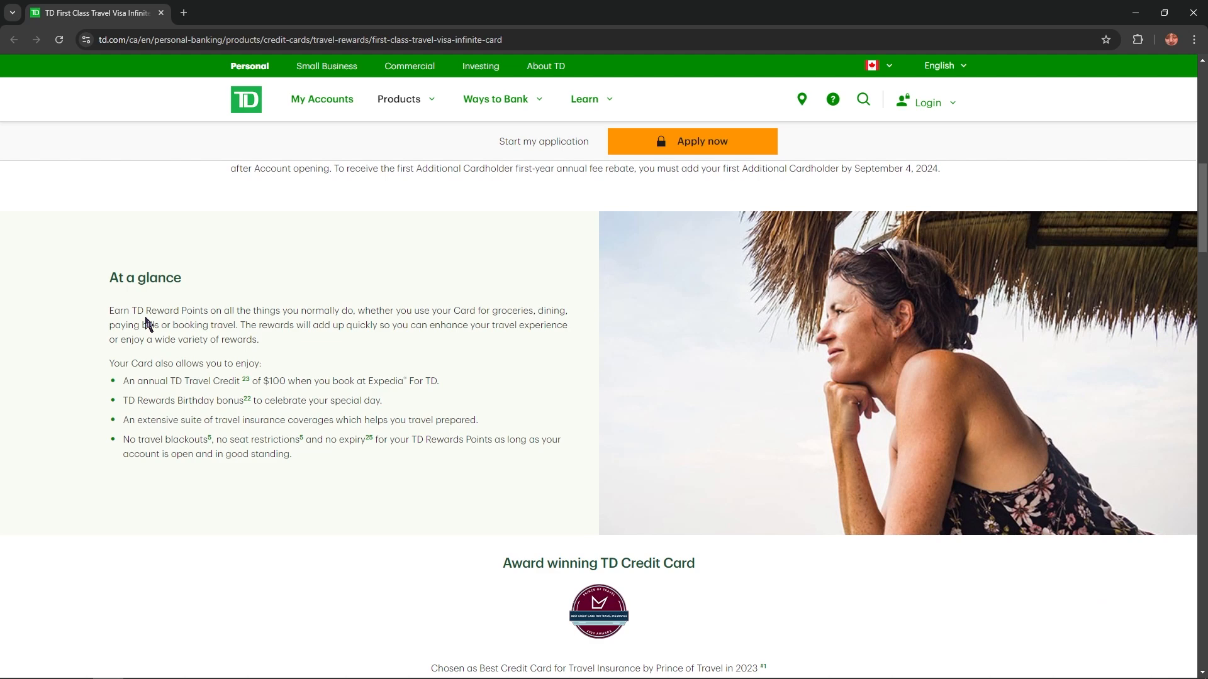
pyautogui.moveTo(323, 312)
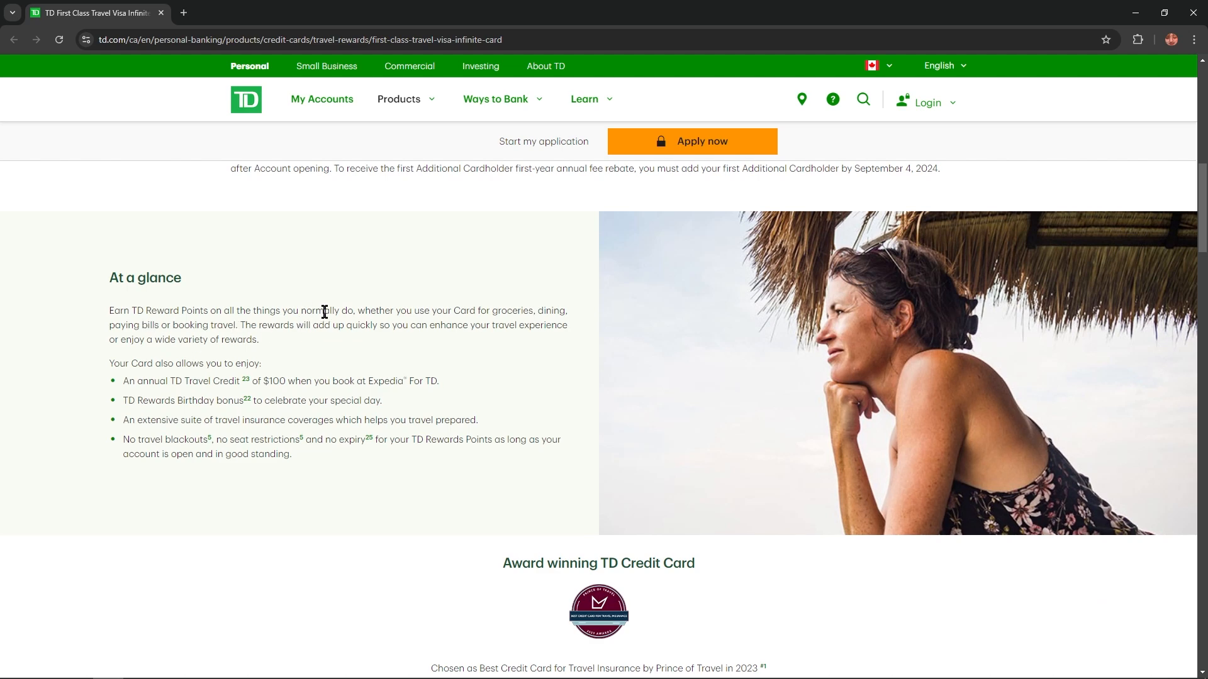
pyautogui.moveTo(449, 314)
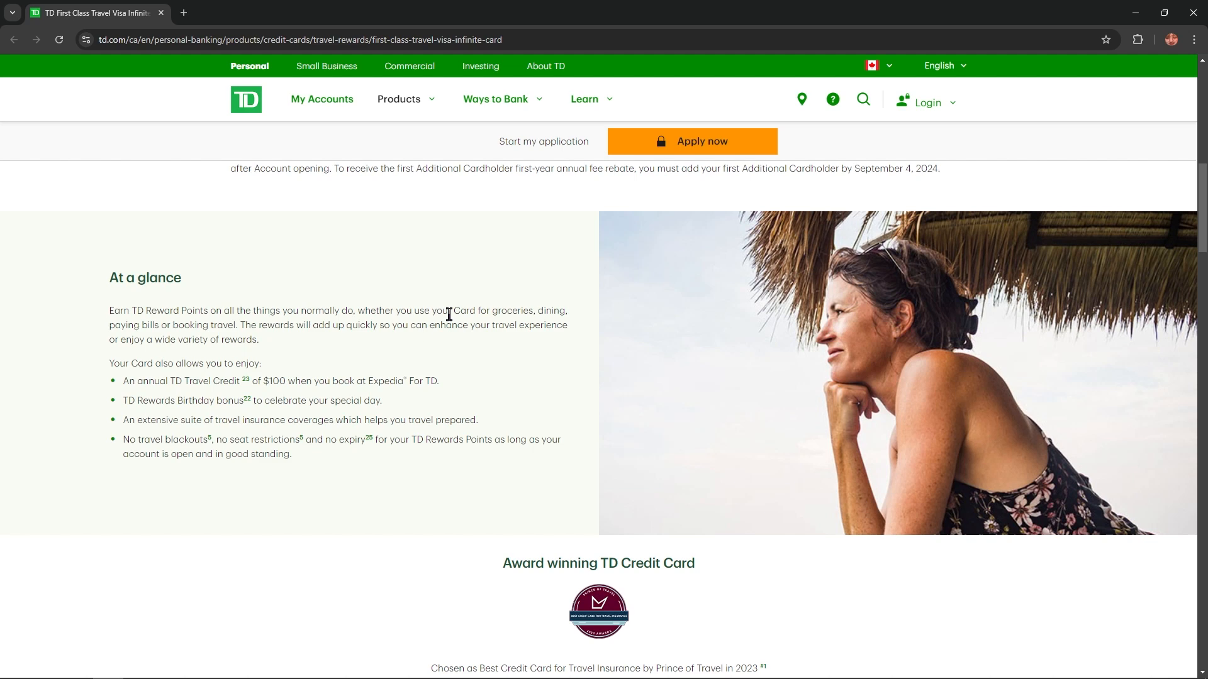
pyautogui.moveTo(479, 354)
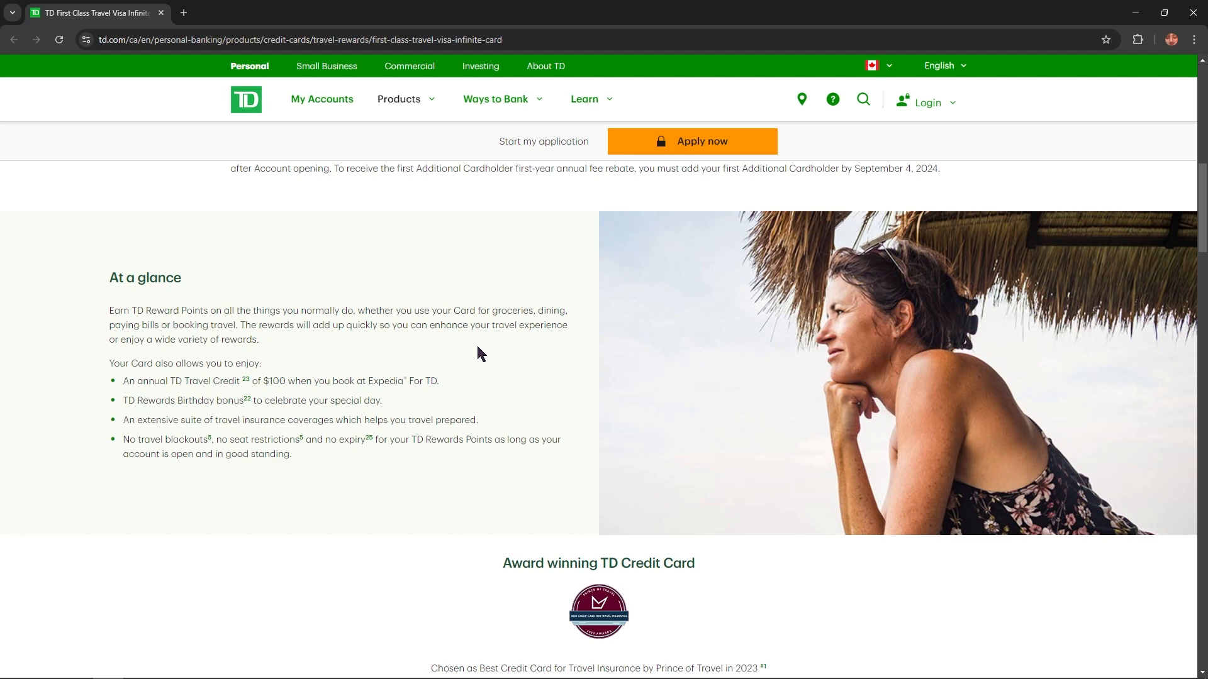
pyautogui.moveTo(350, 369)
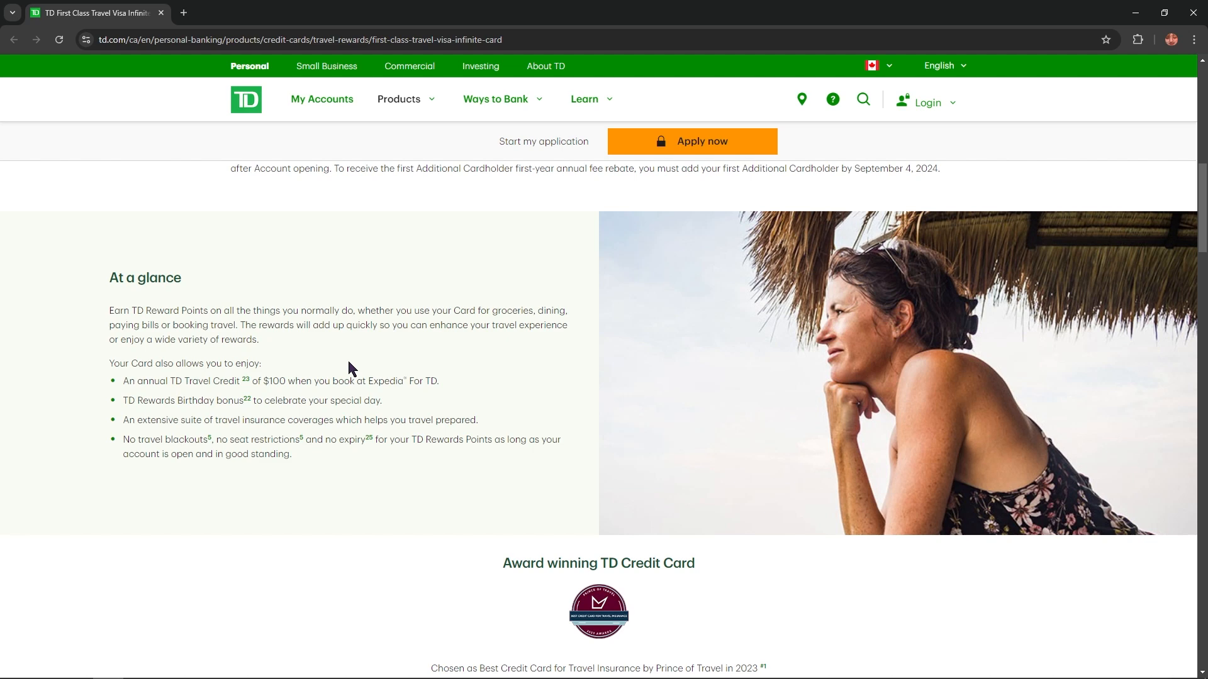
pyautogui.moveTo(193, 376)
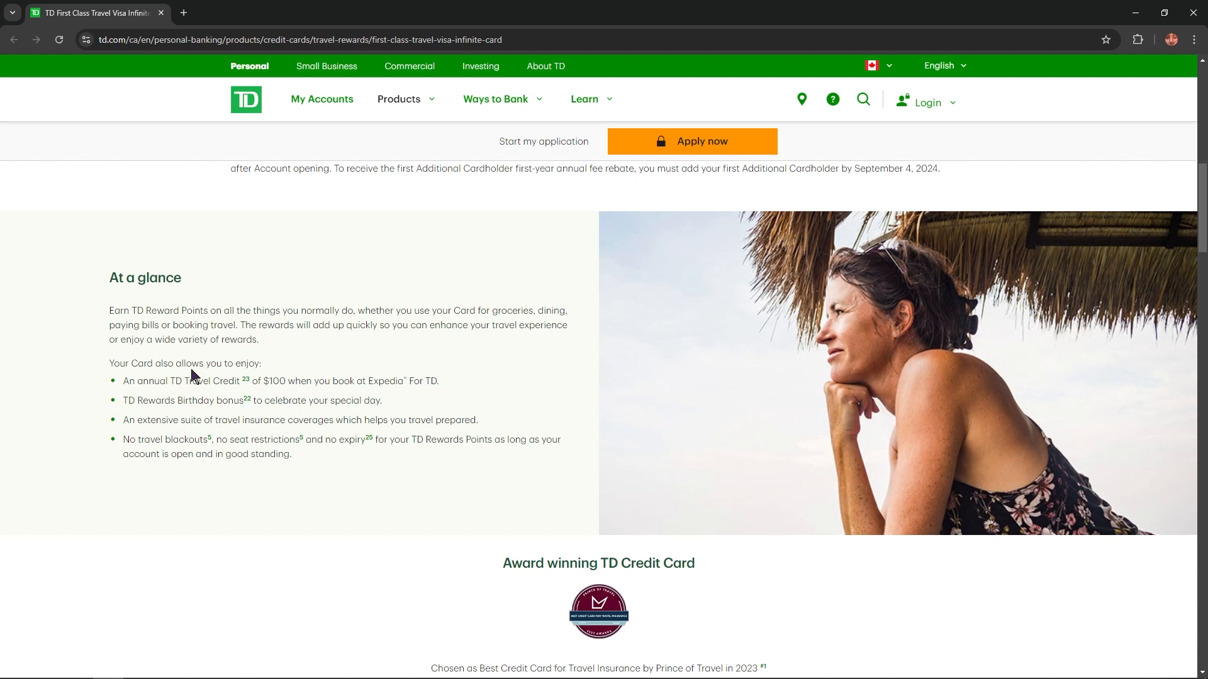
pyautogui.moveTo(175, 386)
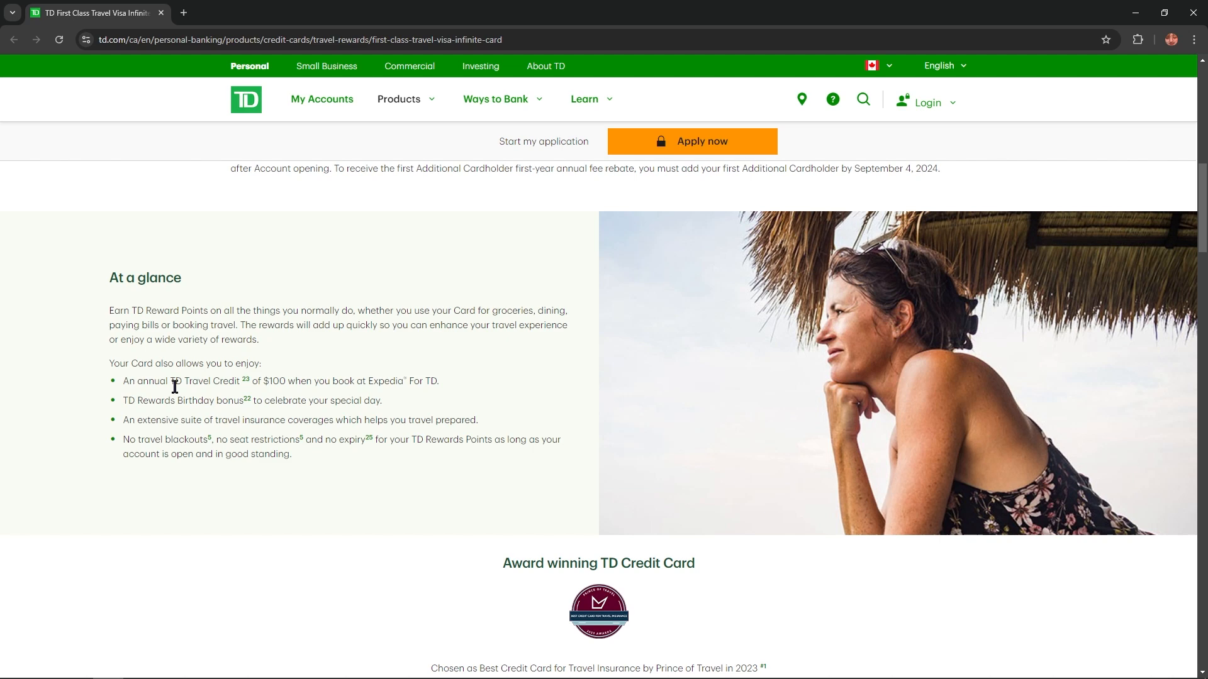
pyautogui.moveTo(285, 382)
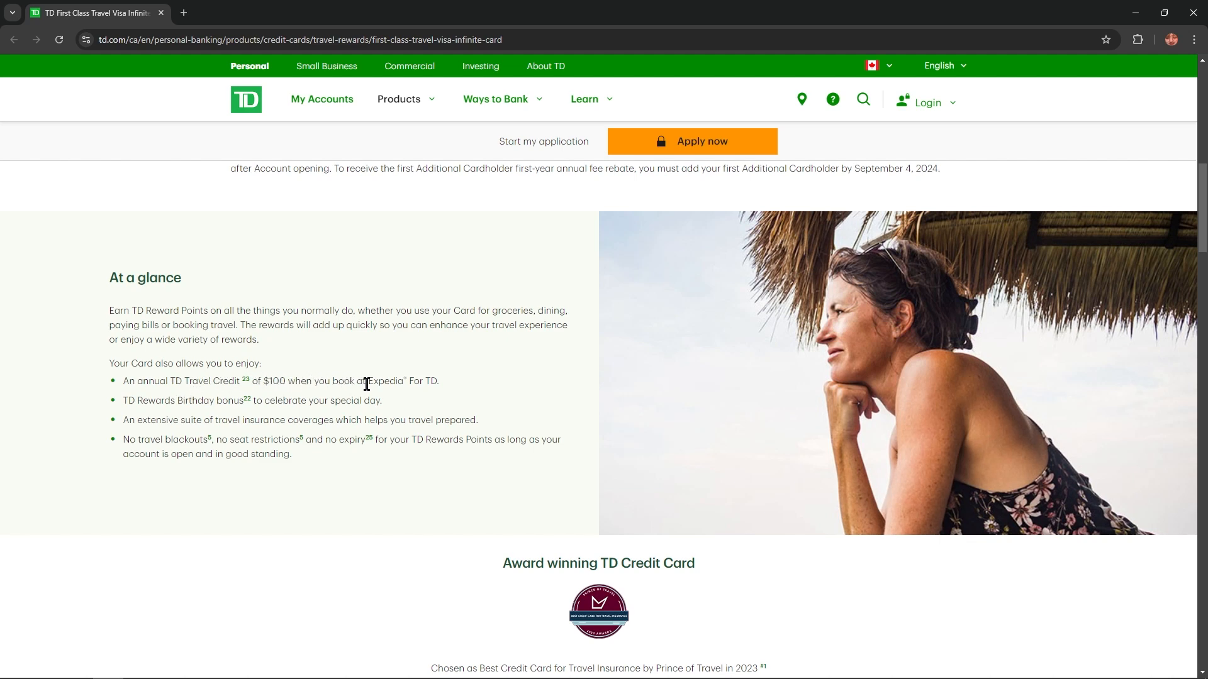
pyautogui.moveTo(150, 402)
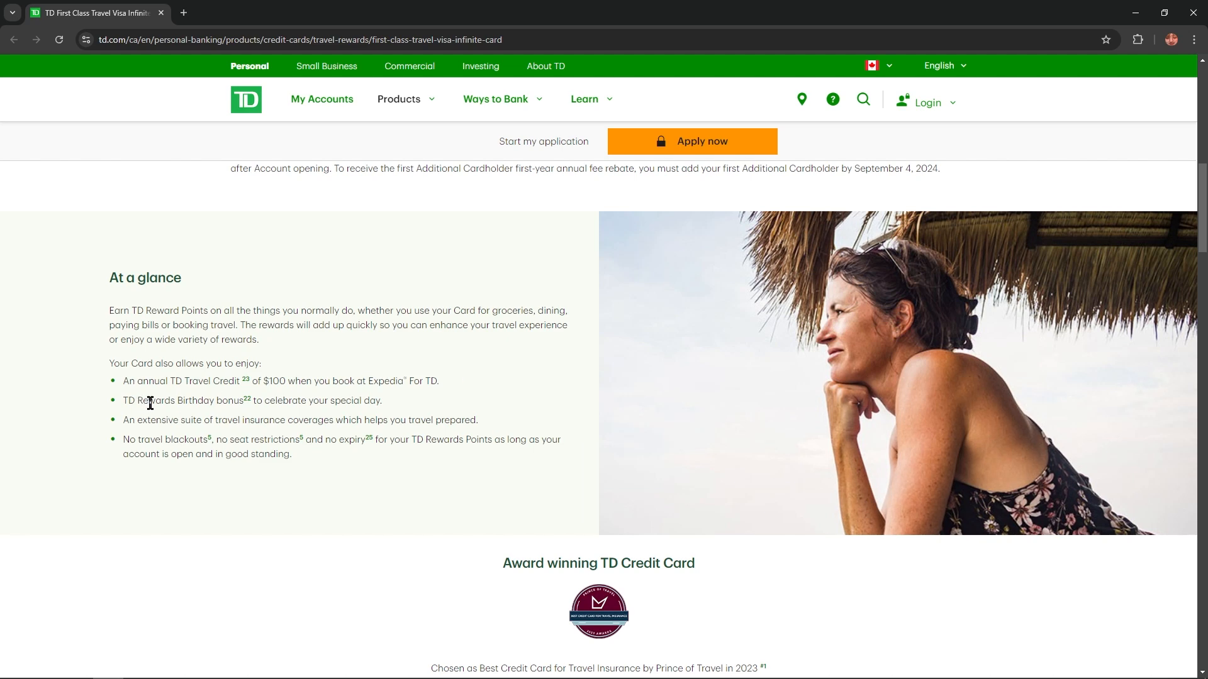
pyautogui.scroll(-3)
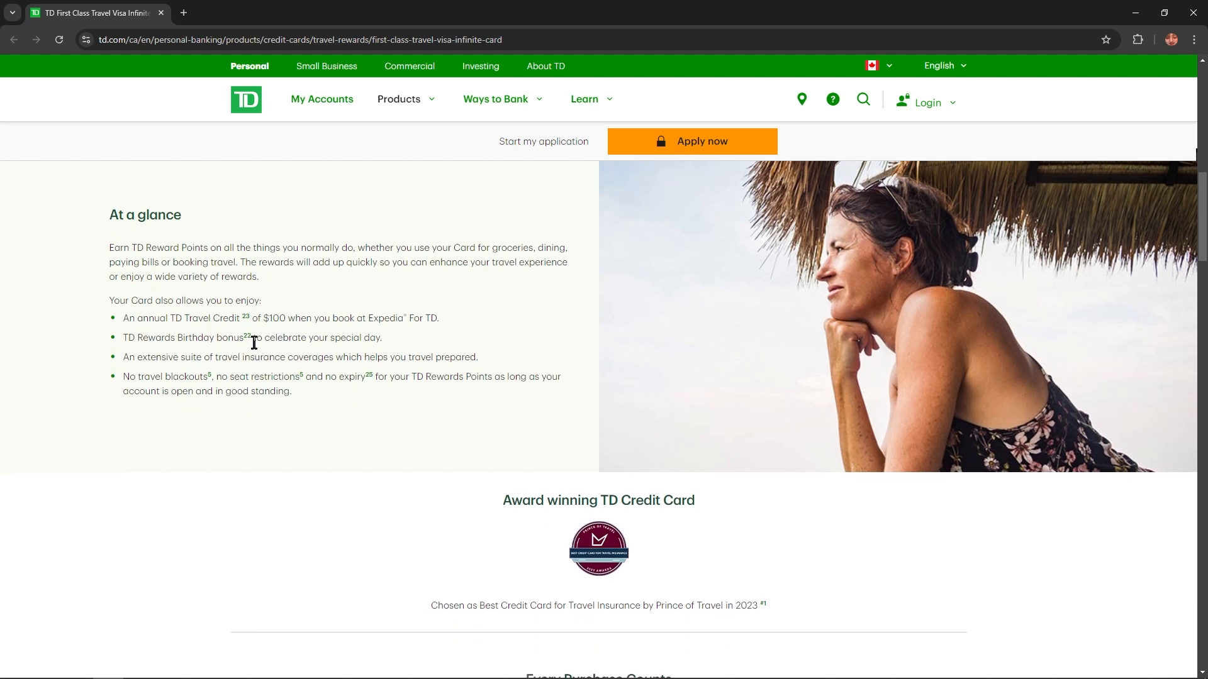
pyautogui.moveTo(178, 376)
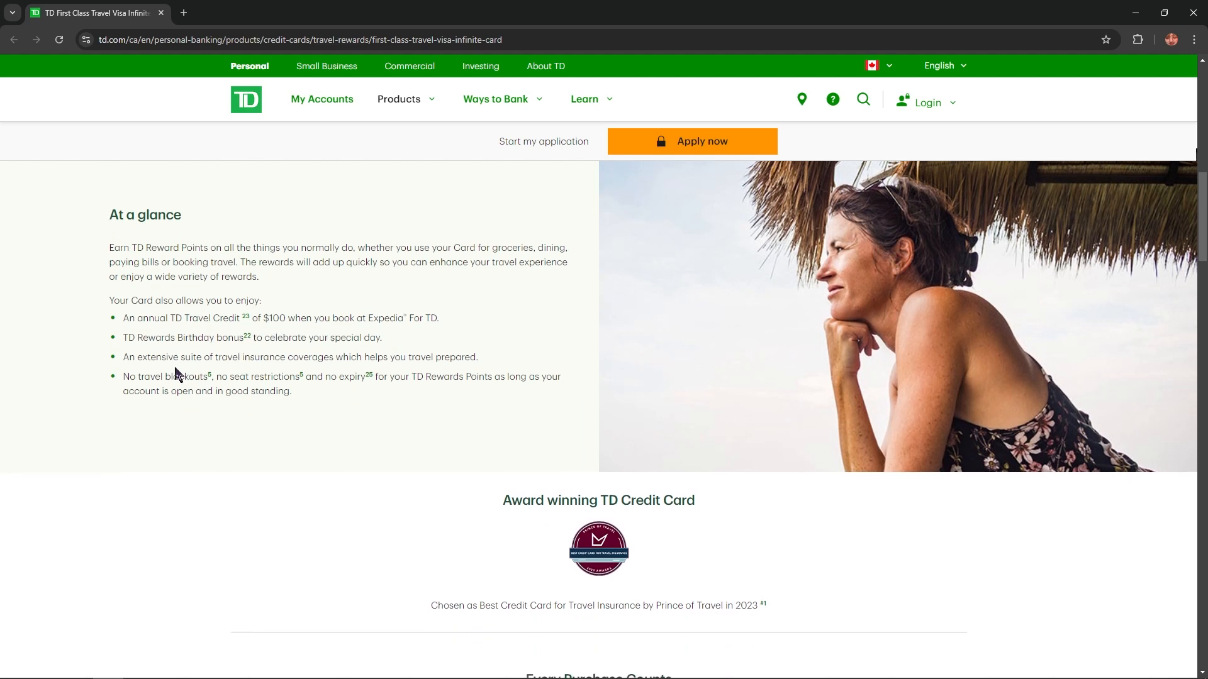
pyautogui.moveTo(245, 369)
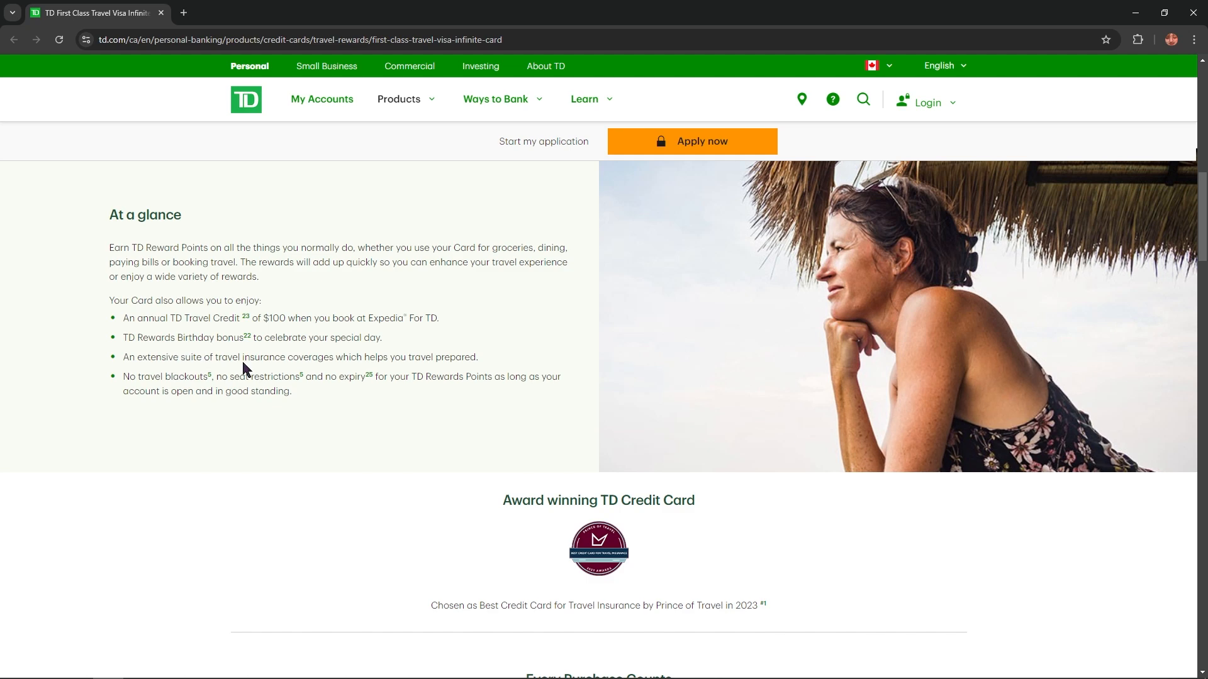
pyautogui.moveTo(322, 373)
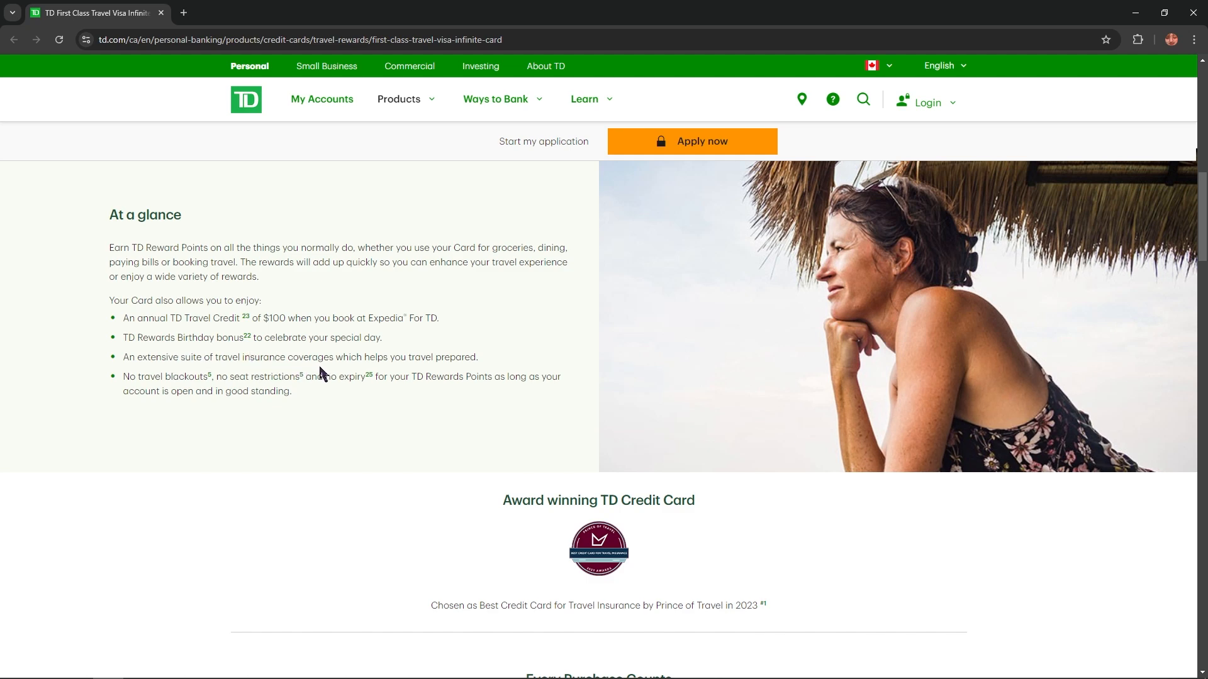
pyautogui.moveTo(394, 370)
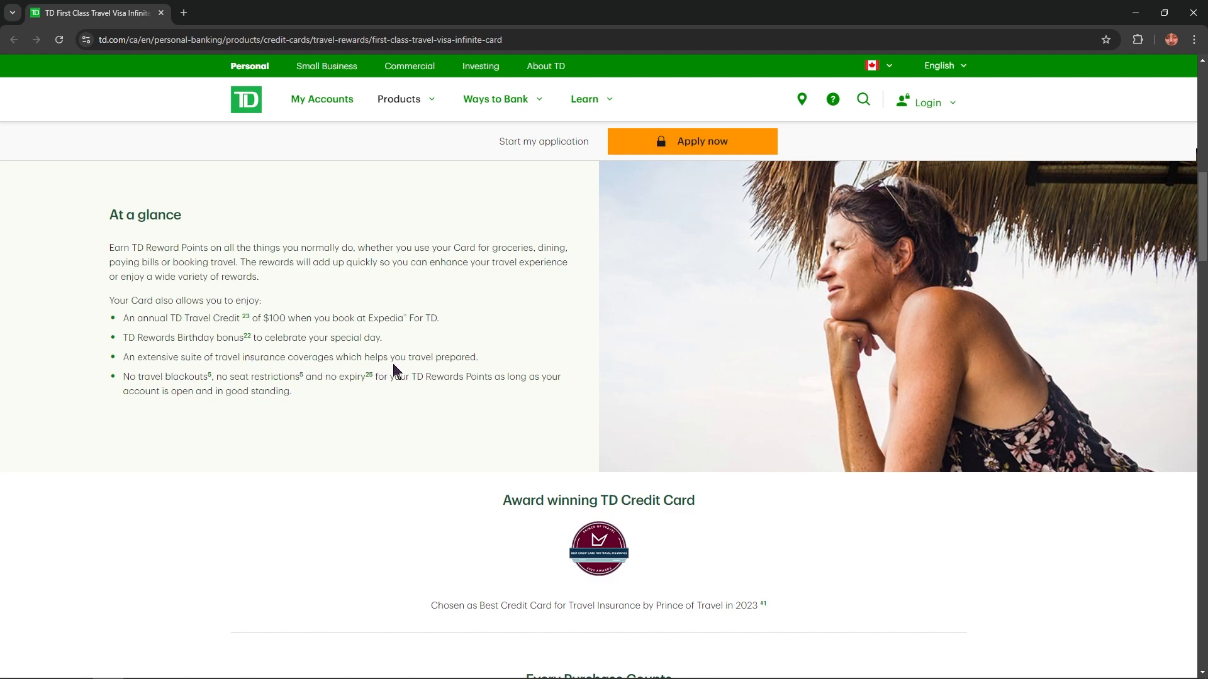
pyautogui.moveTo(214, 385)
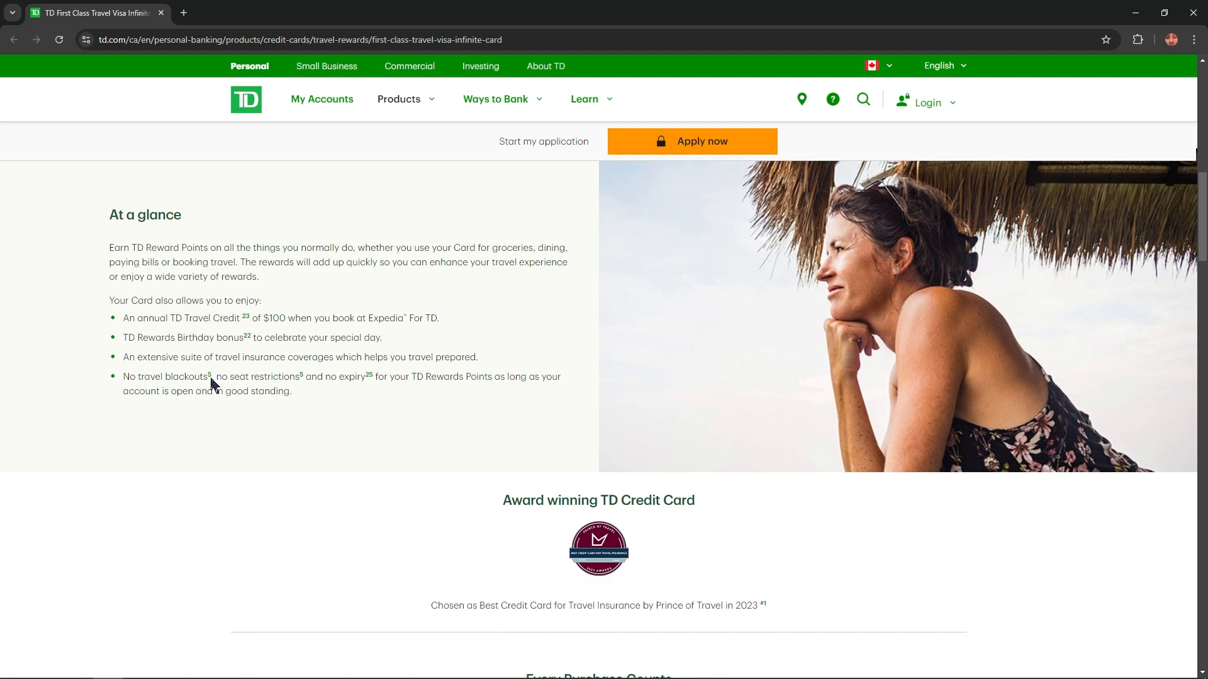
pyautogui.moveTo(166, 380)
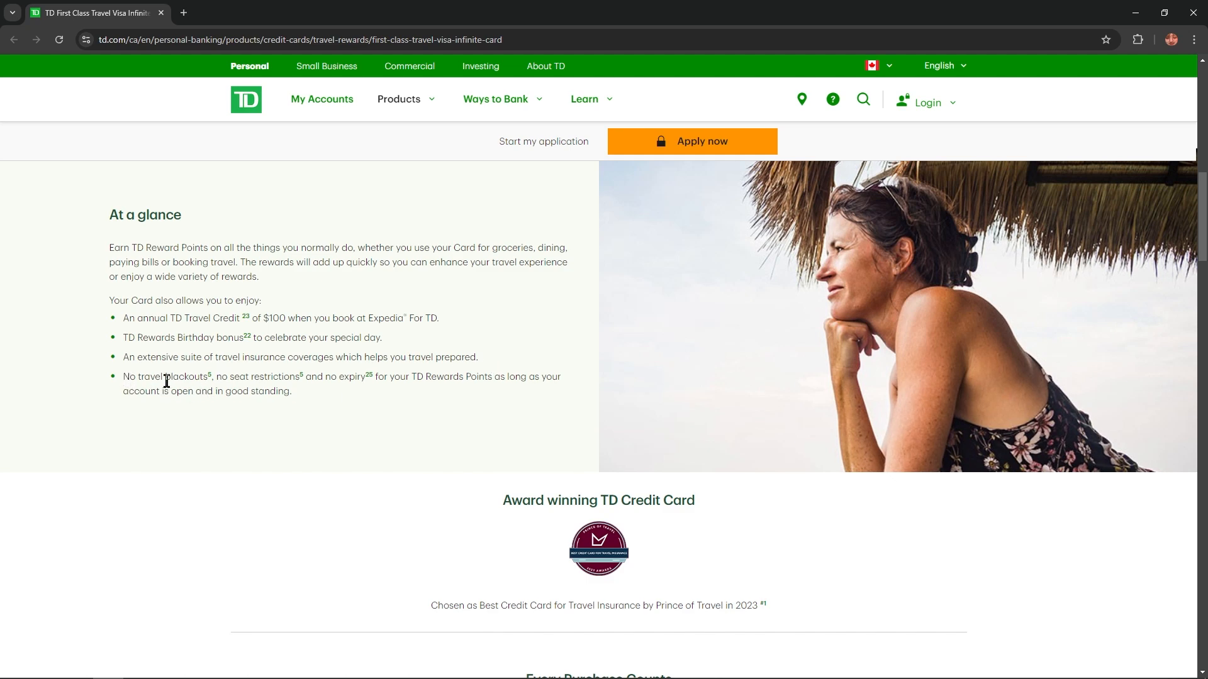
pyautogui.moveTo(281, 376)
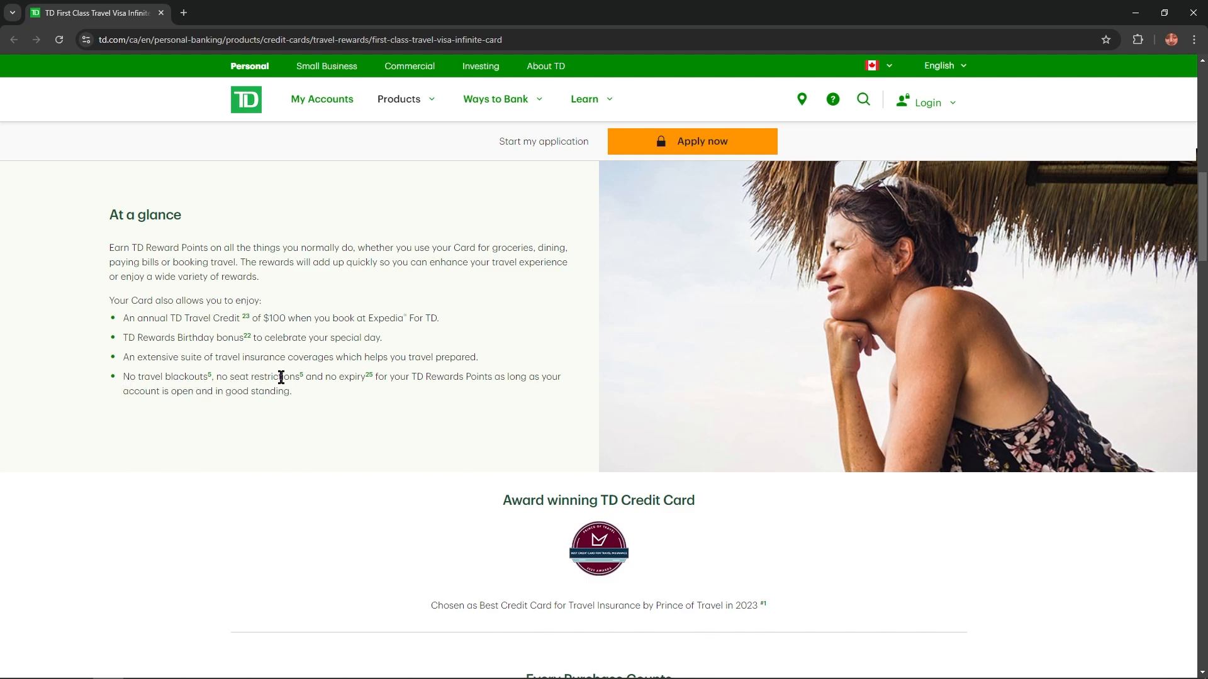
pyautogui.moveTo(390, 379)
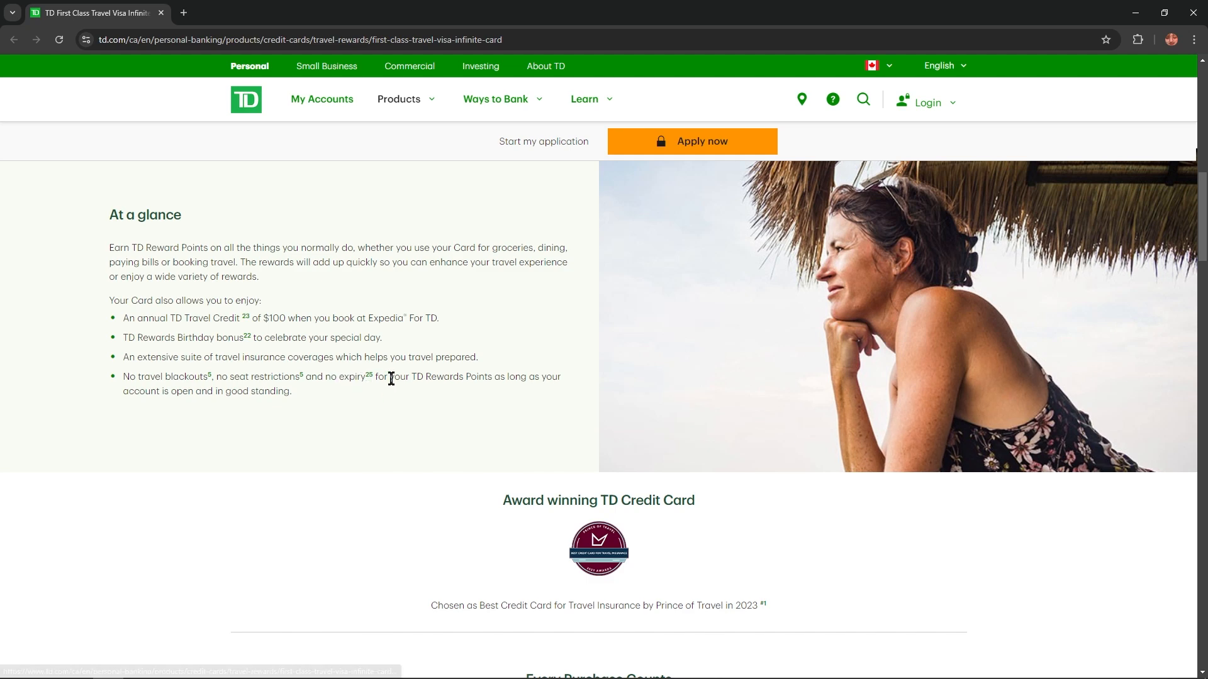
pyautogui.moveTo(477, 379)
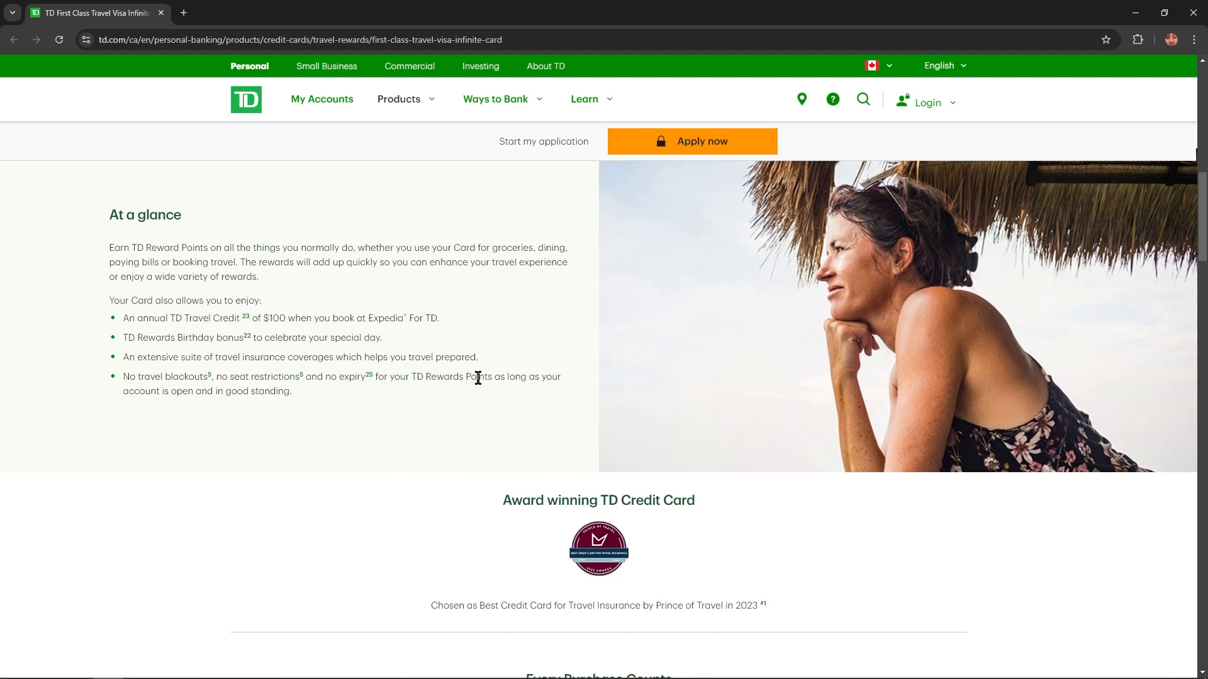
pyautogui.moveTo(224, 417)
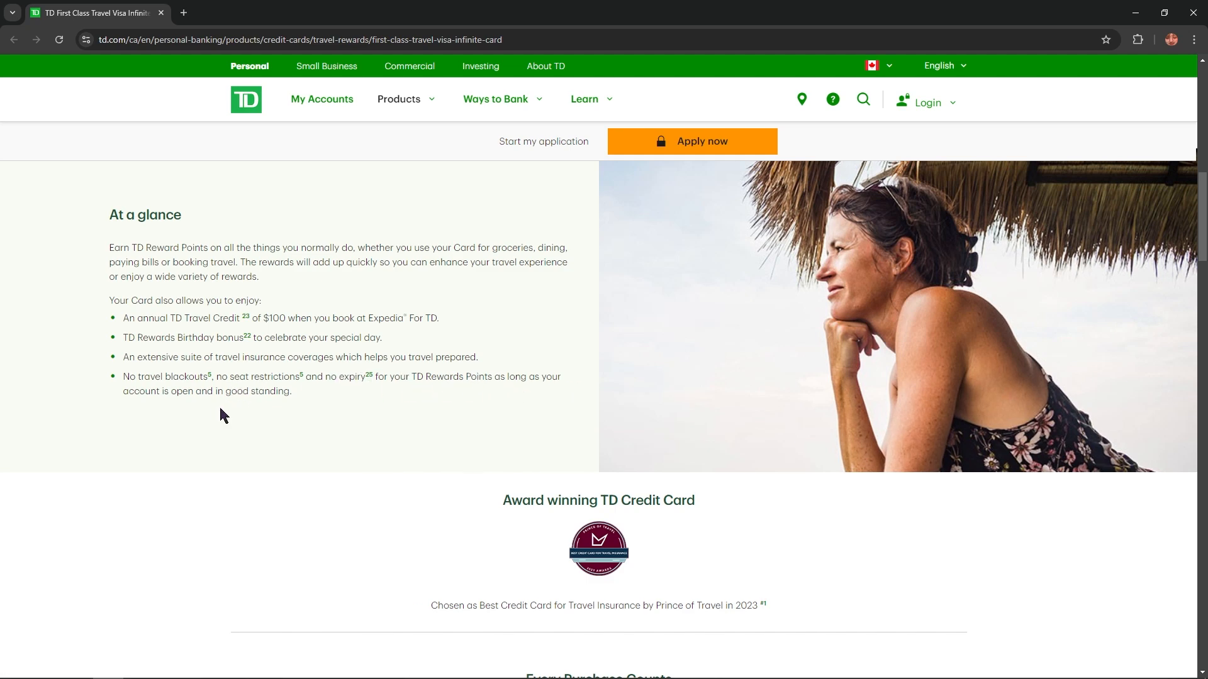
# Step: Scroll through the points calculator and redemption examples down to More Card Benefits and FAQs
pyautogui.scroll(-3)
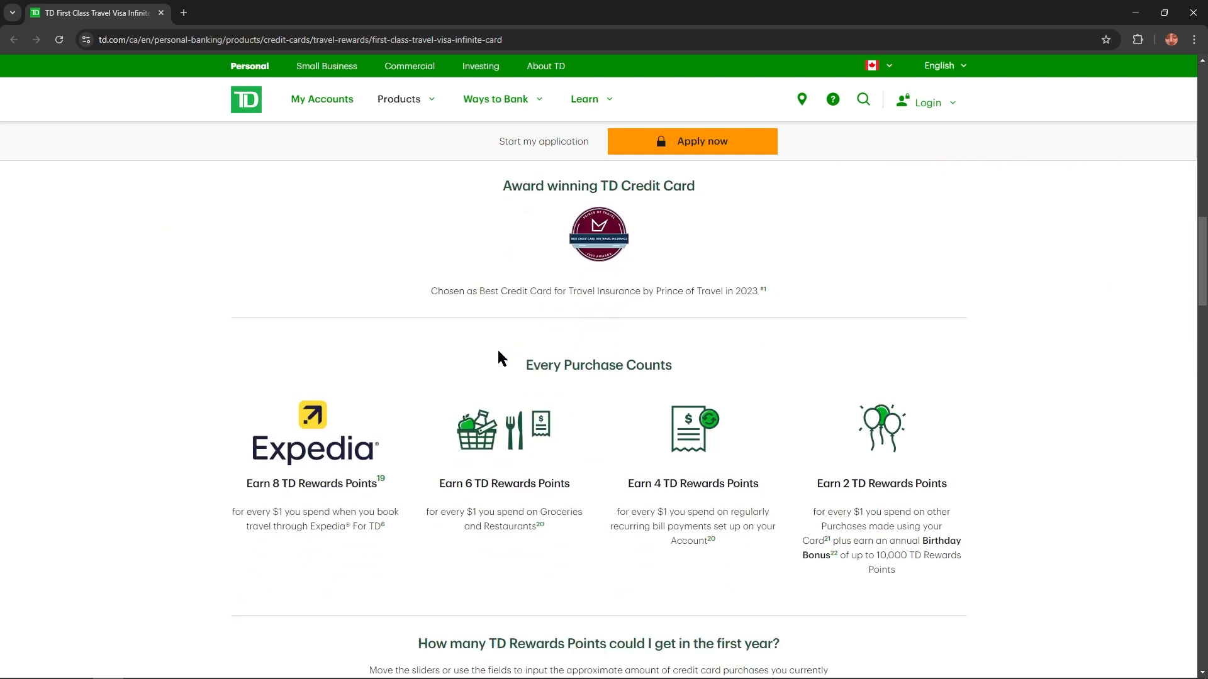
pyautogui.scroll(-3)
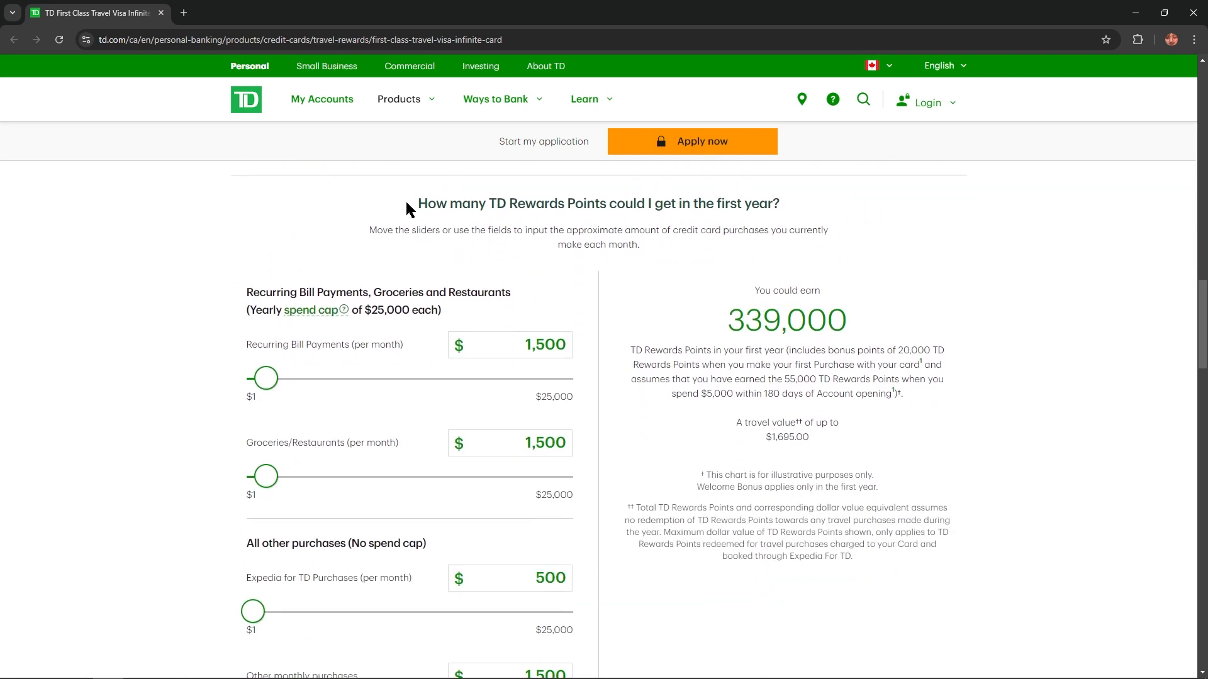
pyautogui.moveTo(496, 224)
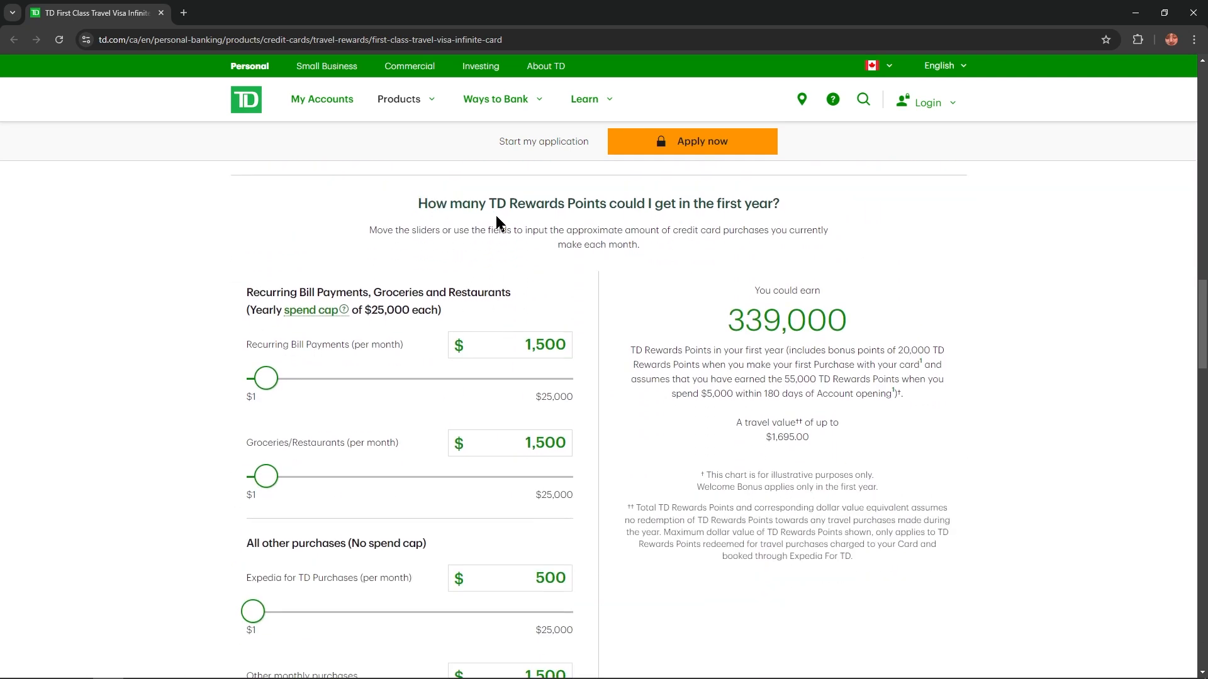
pyautogui.moveTo(630, 209)
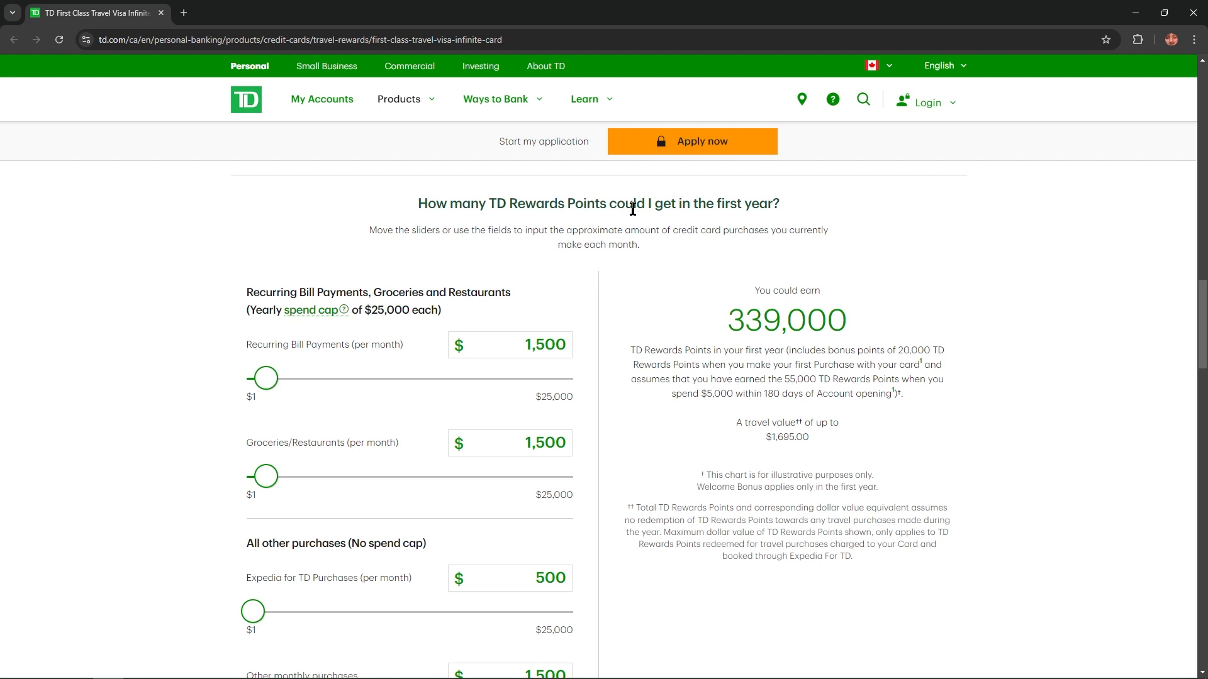
pyautogui.scroll(-3)
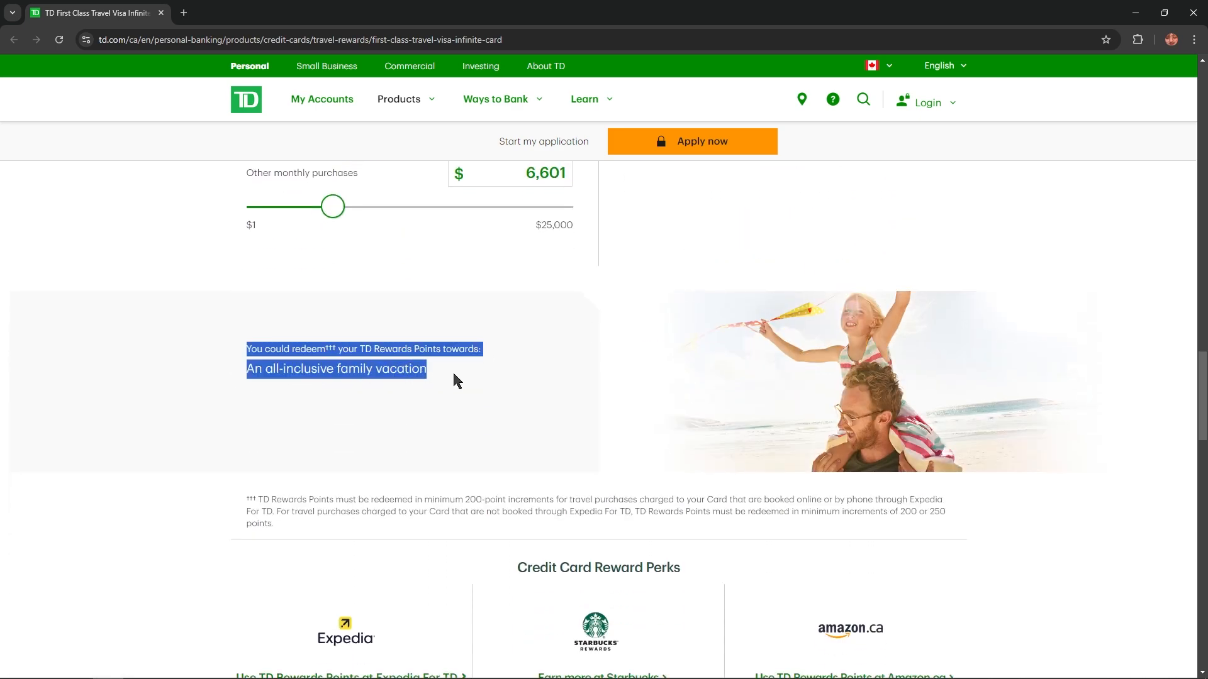
pyautogui.scroll(3)
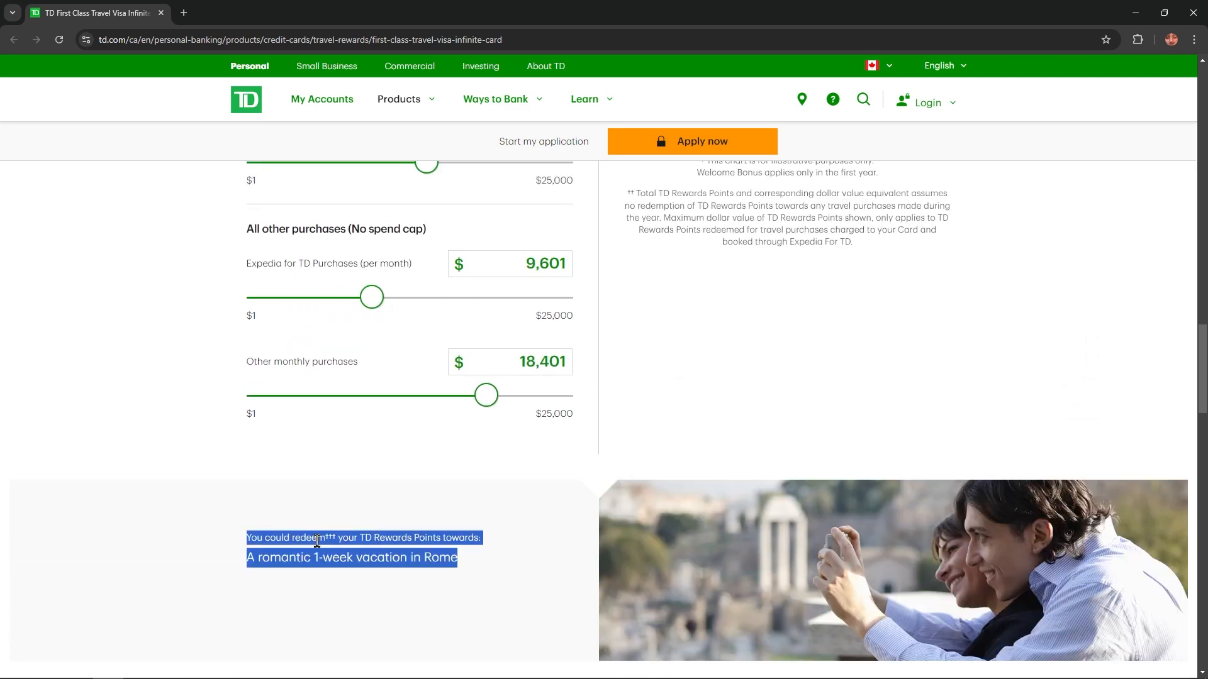
pyautogui.scroll(-3)
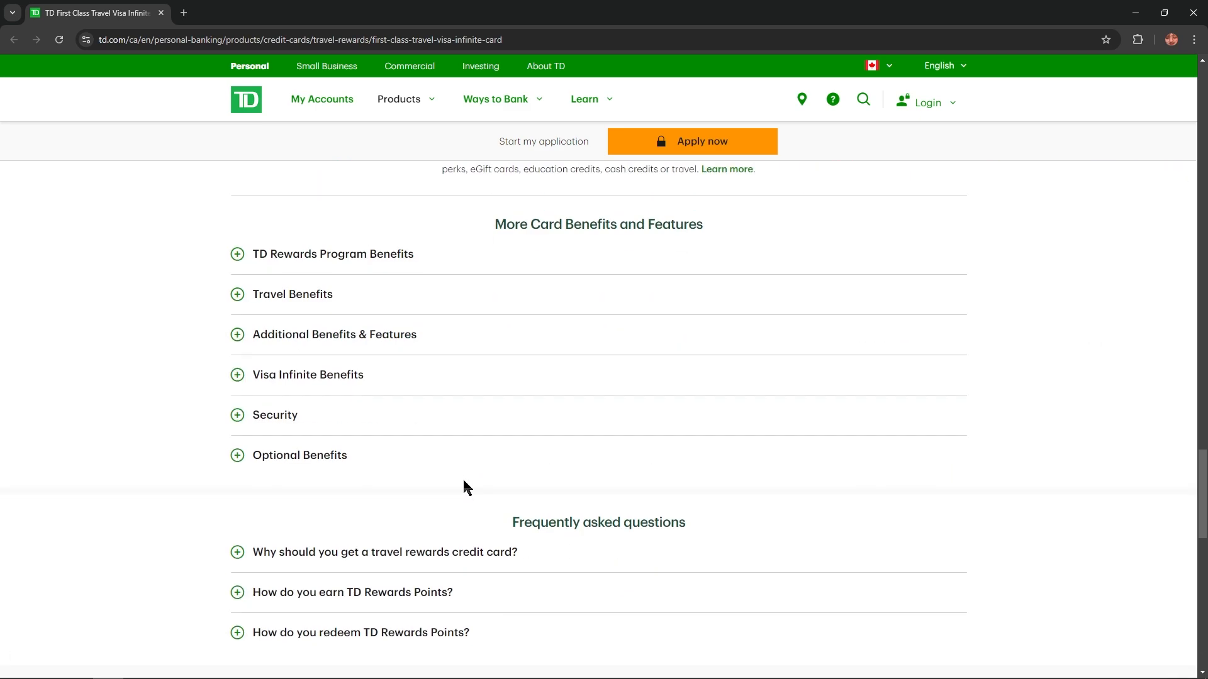
pyautogui.moveTo(653, 288)
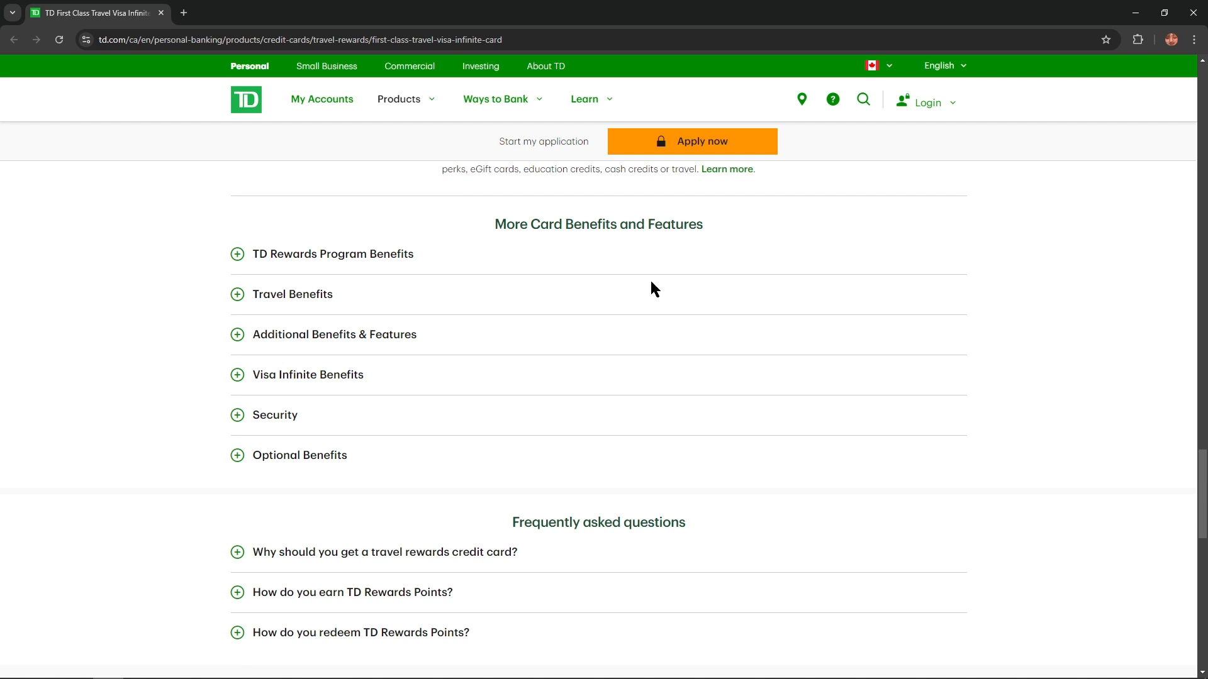
pyautogui.moveTo(556, 239)
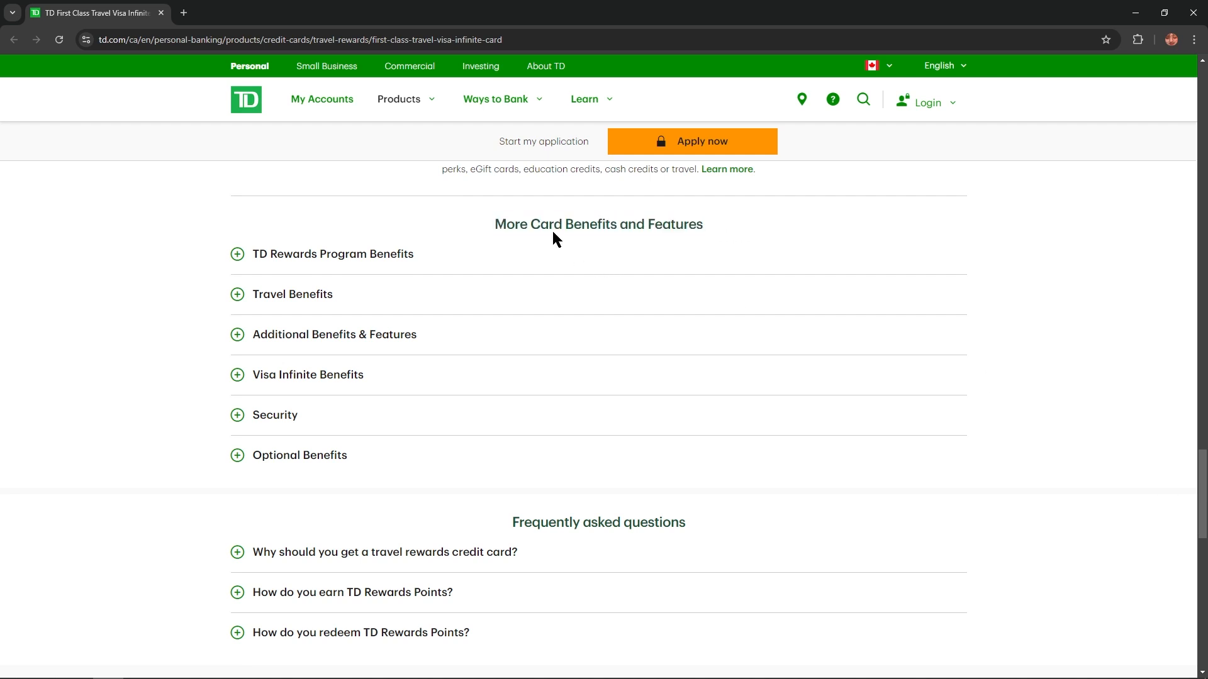
pyautogui.moveTo(369, 271)
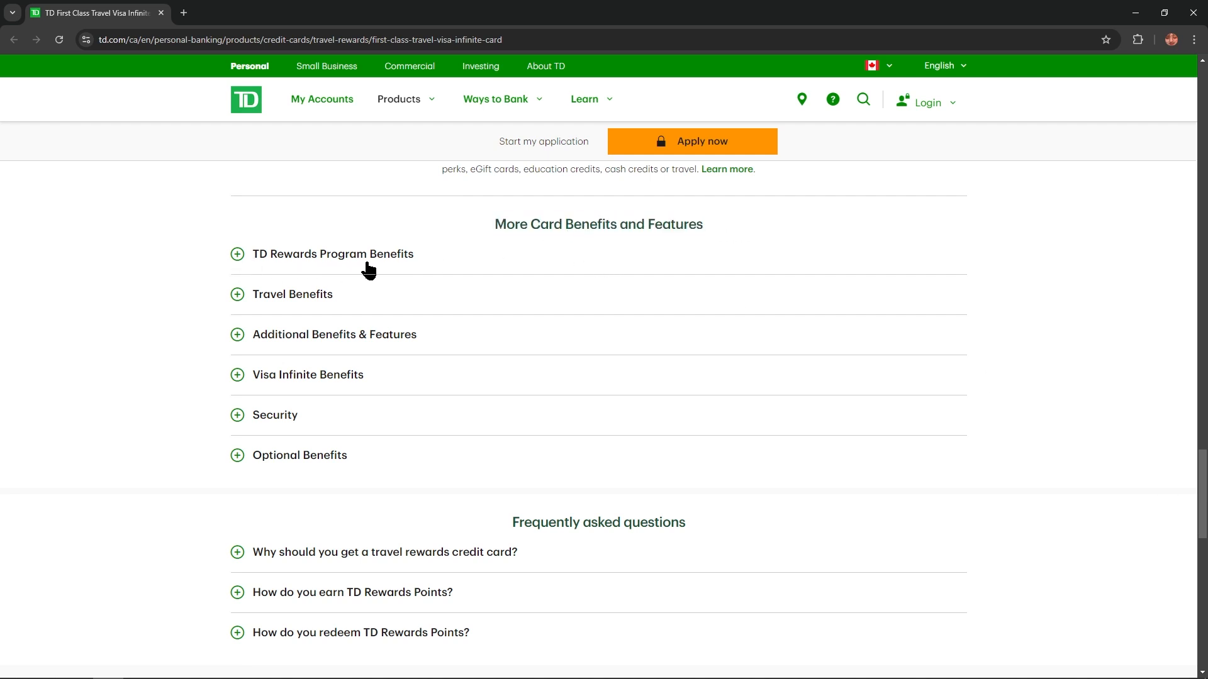
pyautogui.moveTo(254, 265)
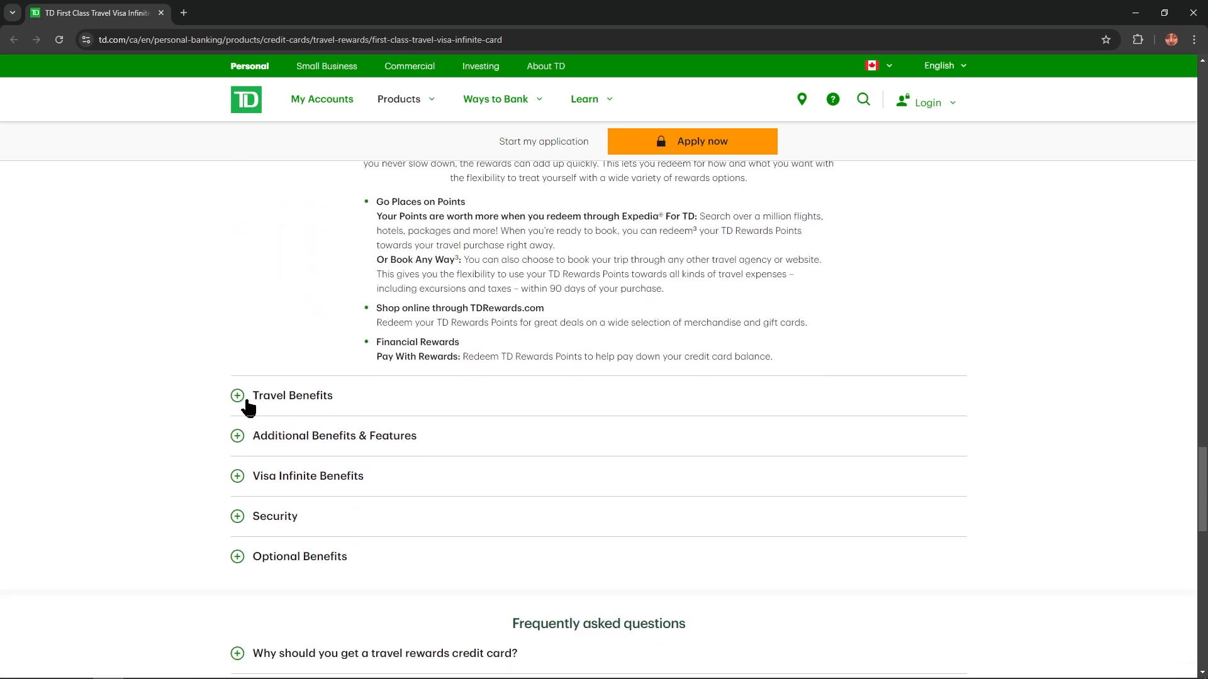
# Step: Expand the Travel Benefits and Optional Benefits sections under More Card Benefits and Features
pyautogui.click(238, 395)
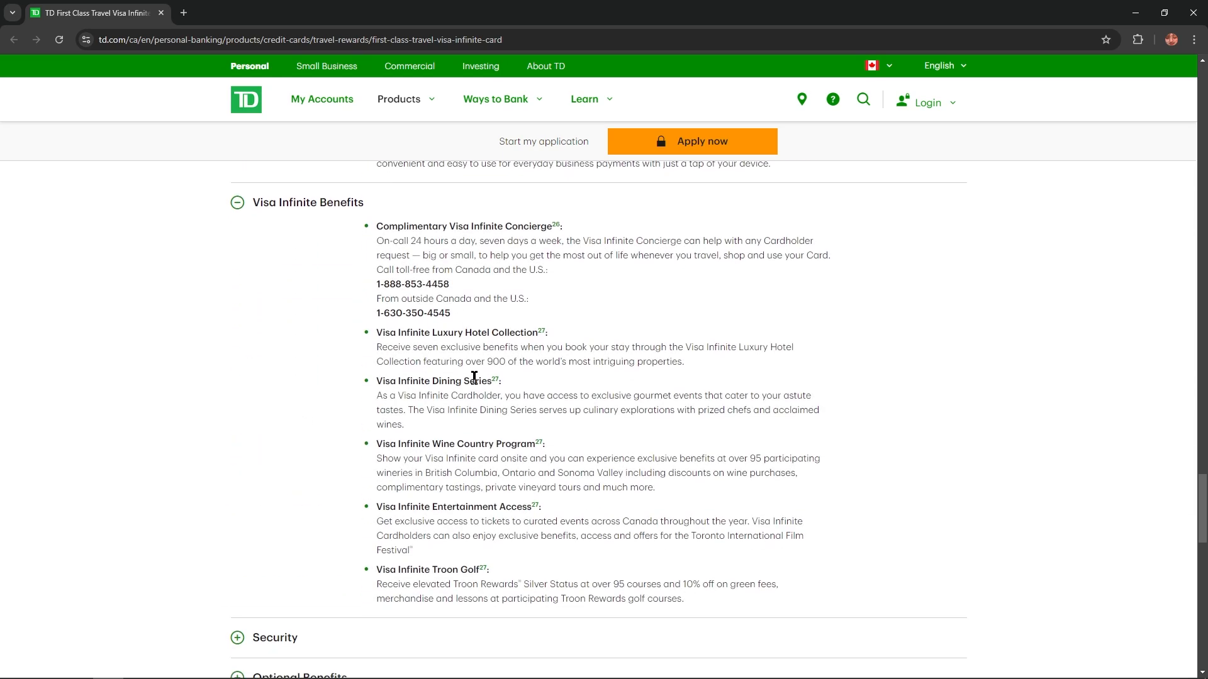
pyautogui.scroll(-3)
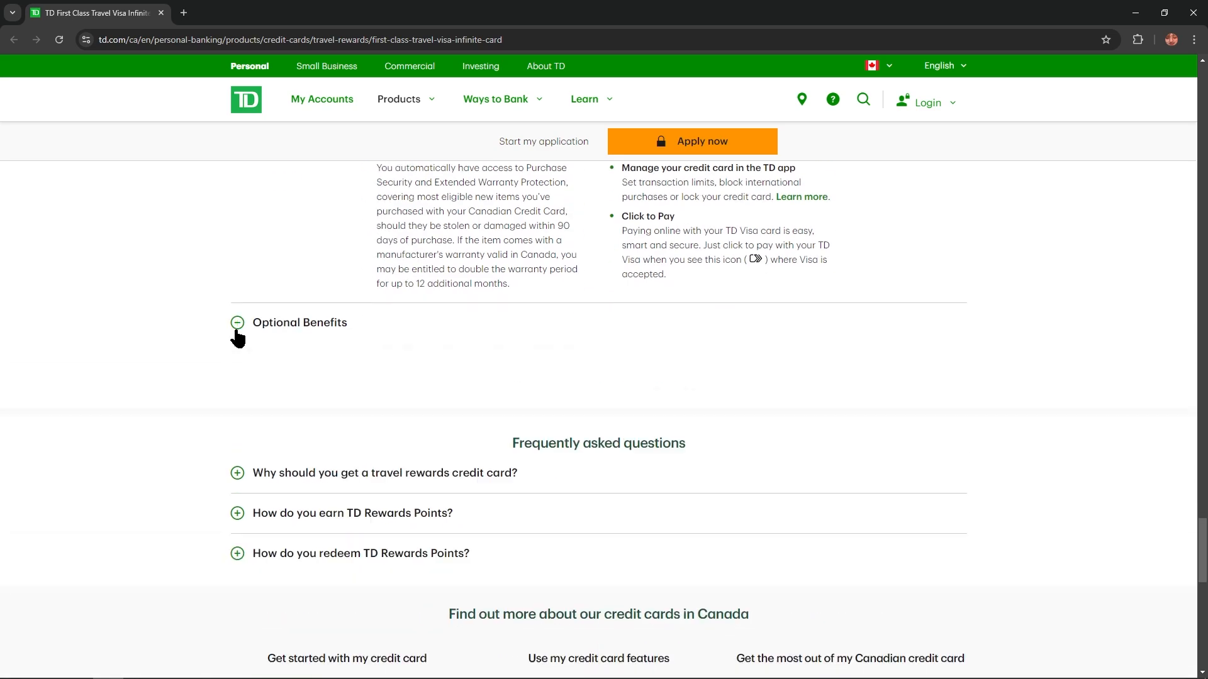
pyautogui.click(238, 323)
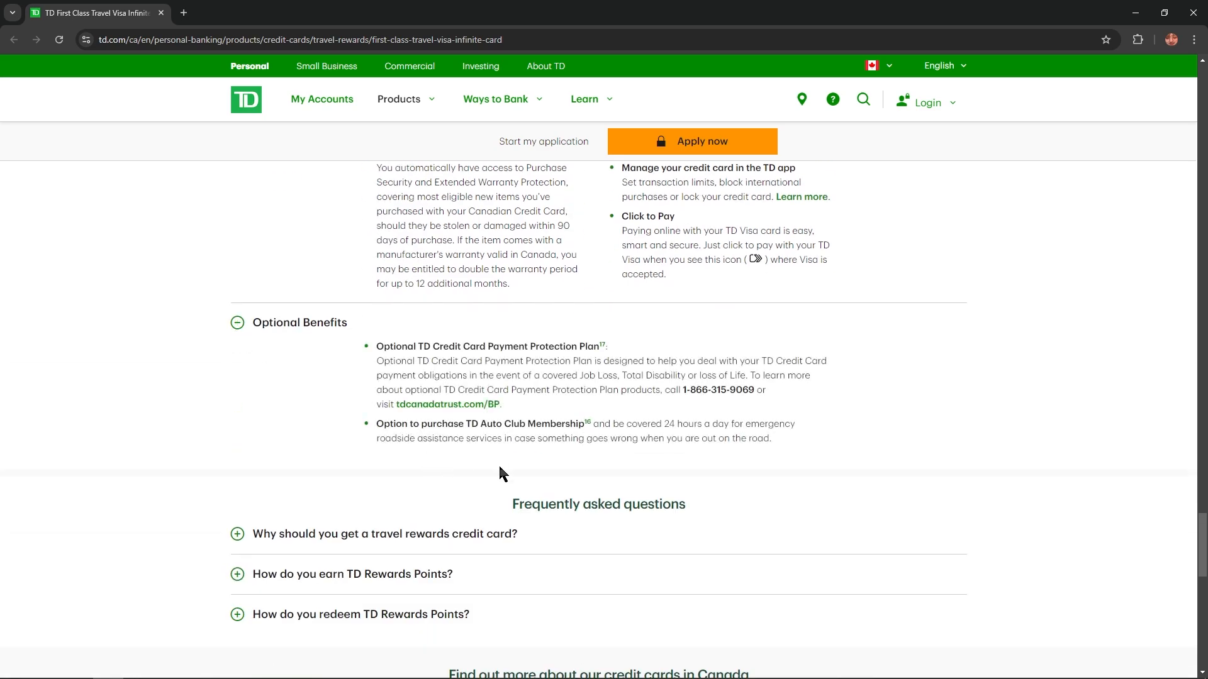
pyautogui.scroll(-3)
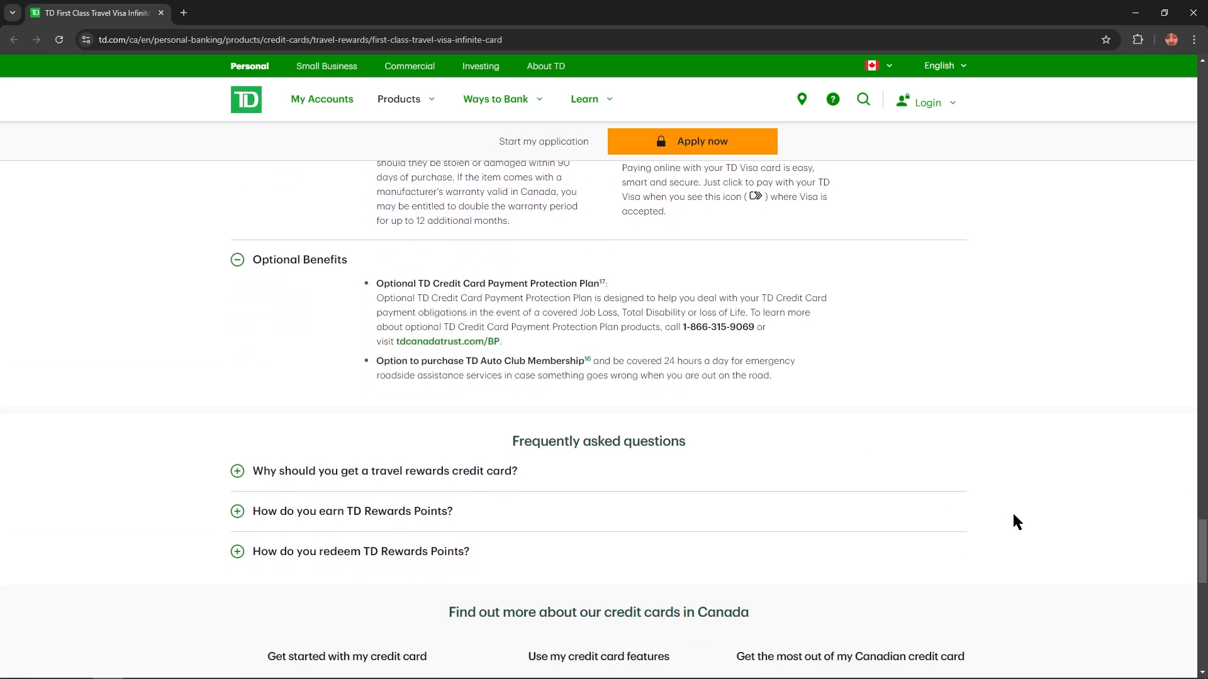
# Step: View the three FAQ entries, then scroll back toward the top of the card page
pyautogui.scroll(-3)
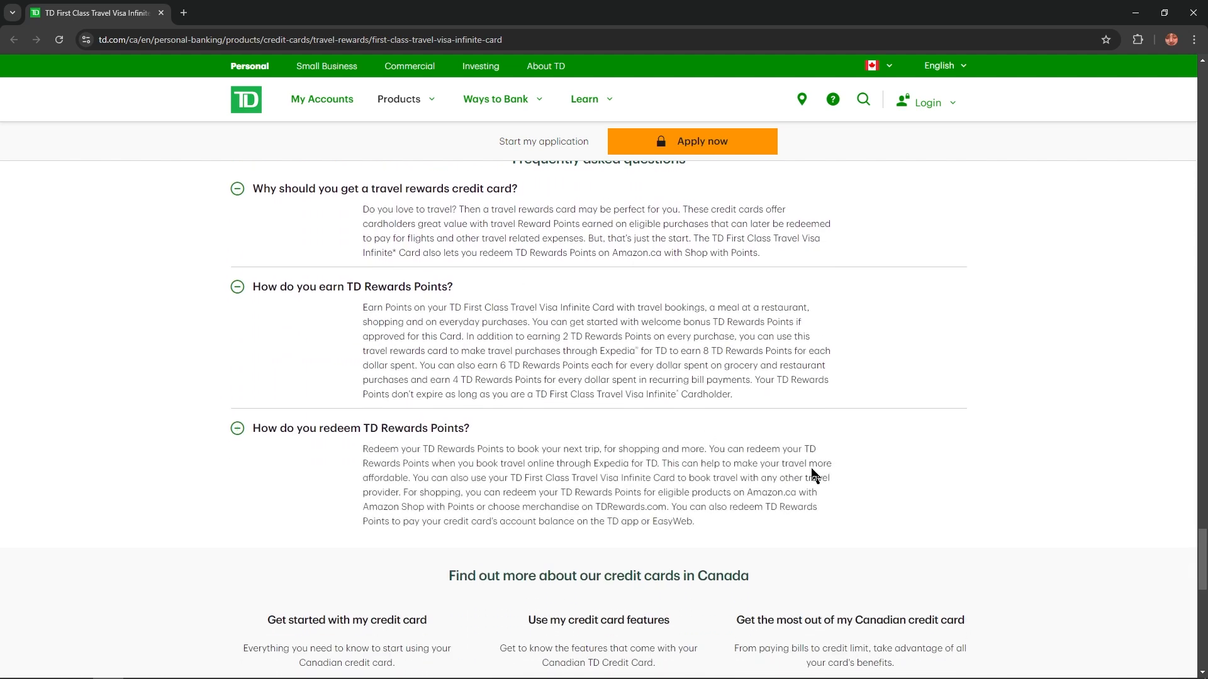
pyautogui.scroll(3)
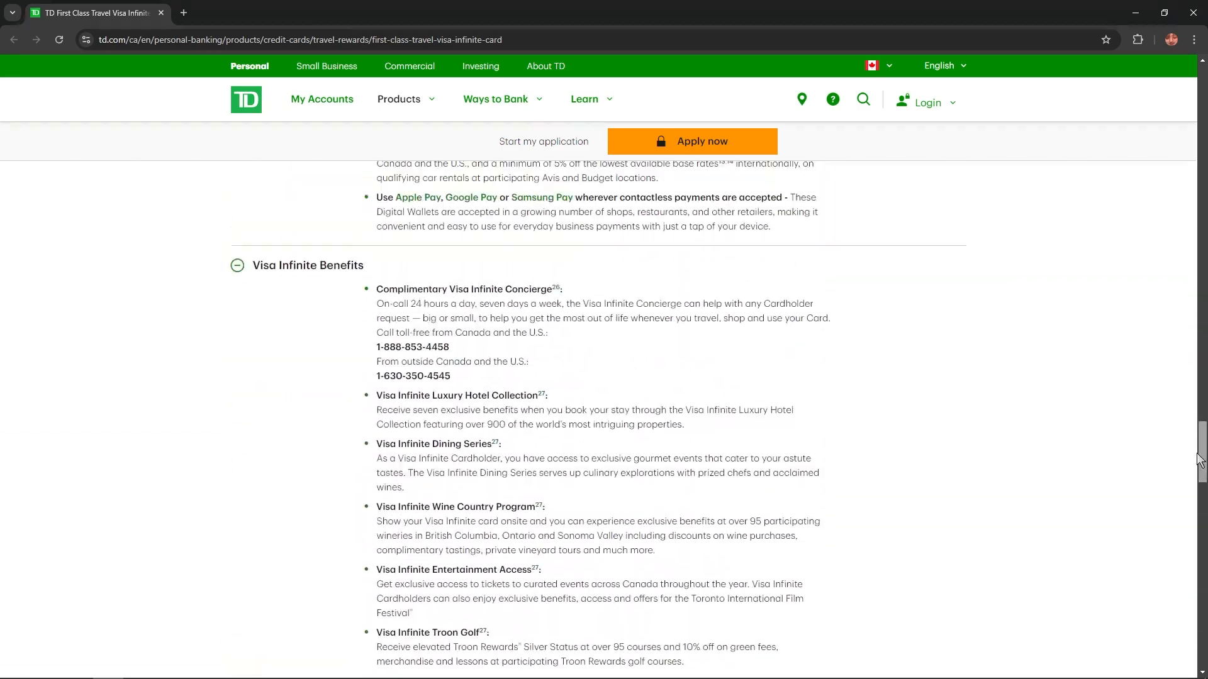
pyautogui.scroll(3)
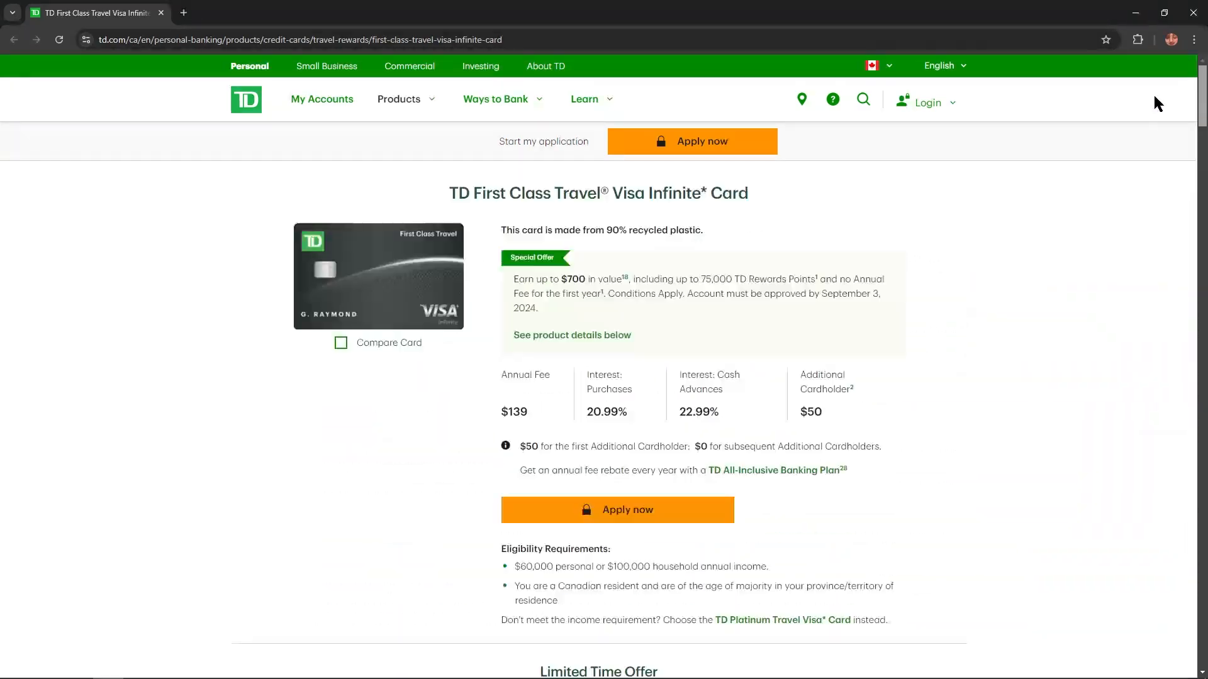